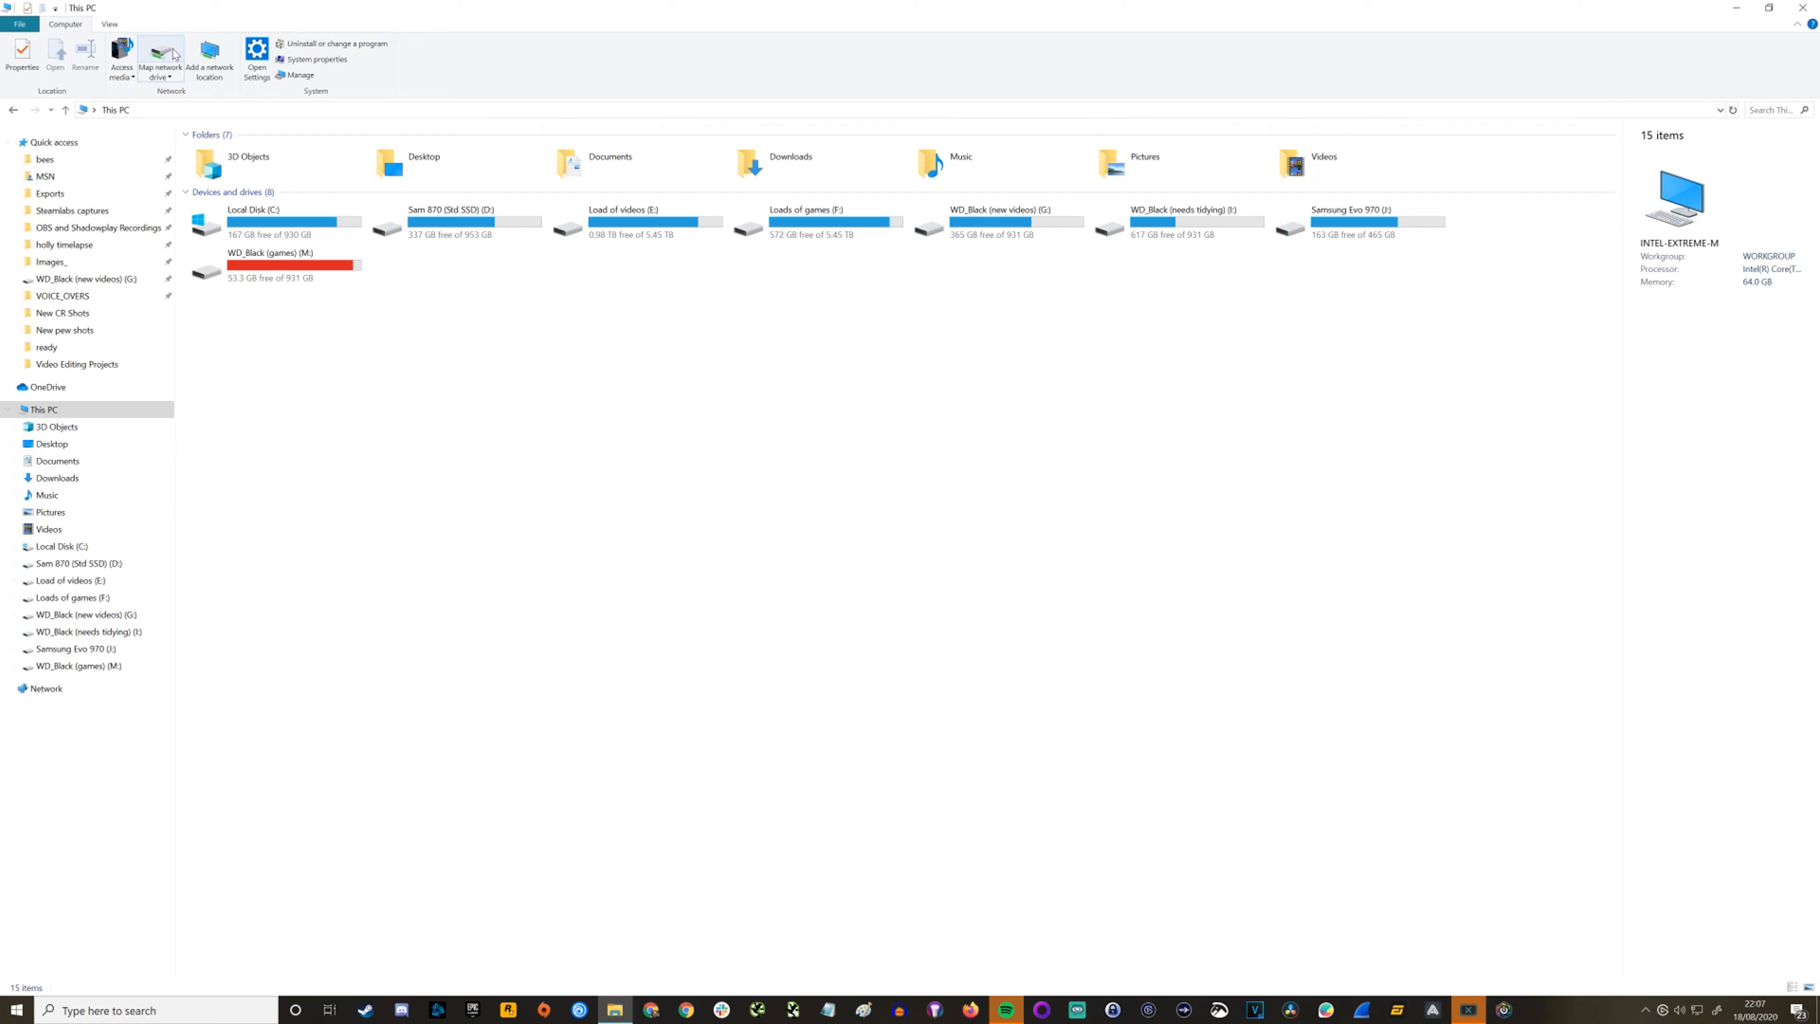
mouse_move(161, 55)
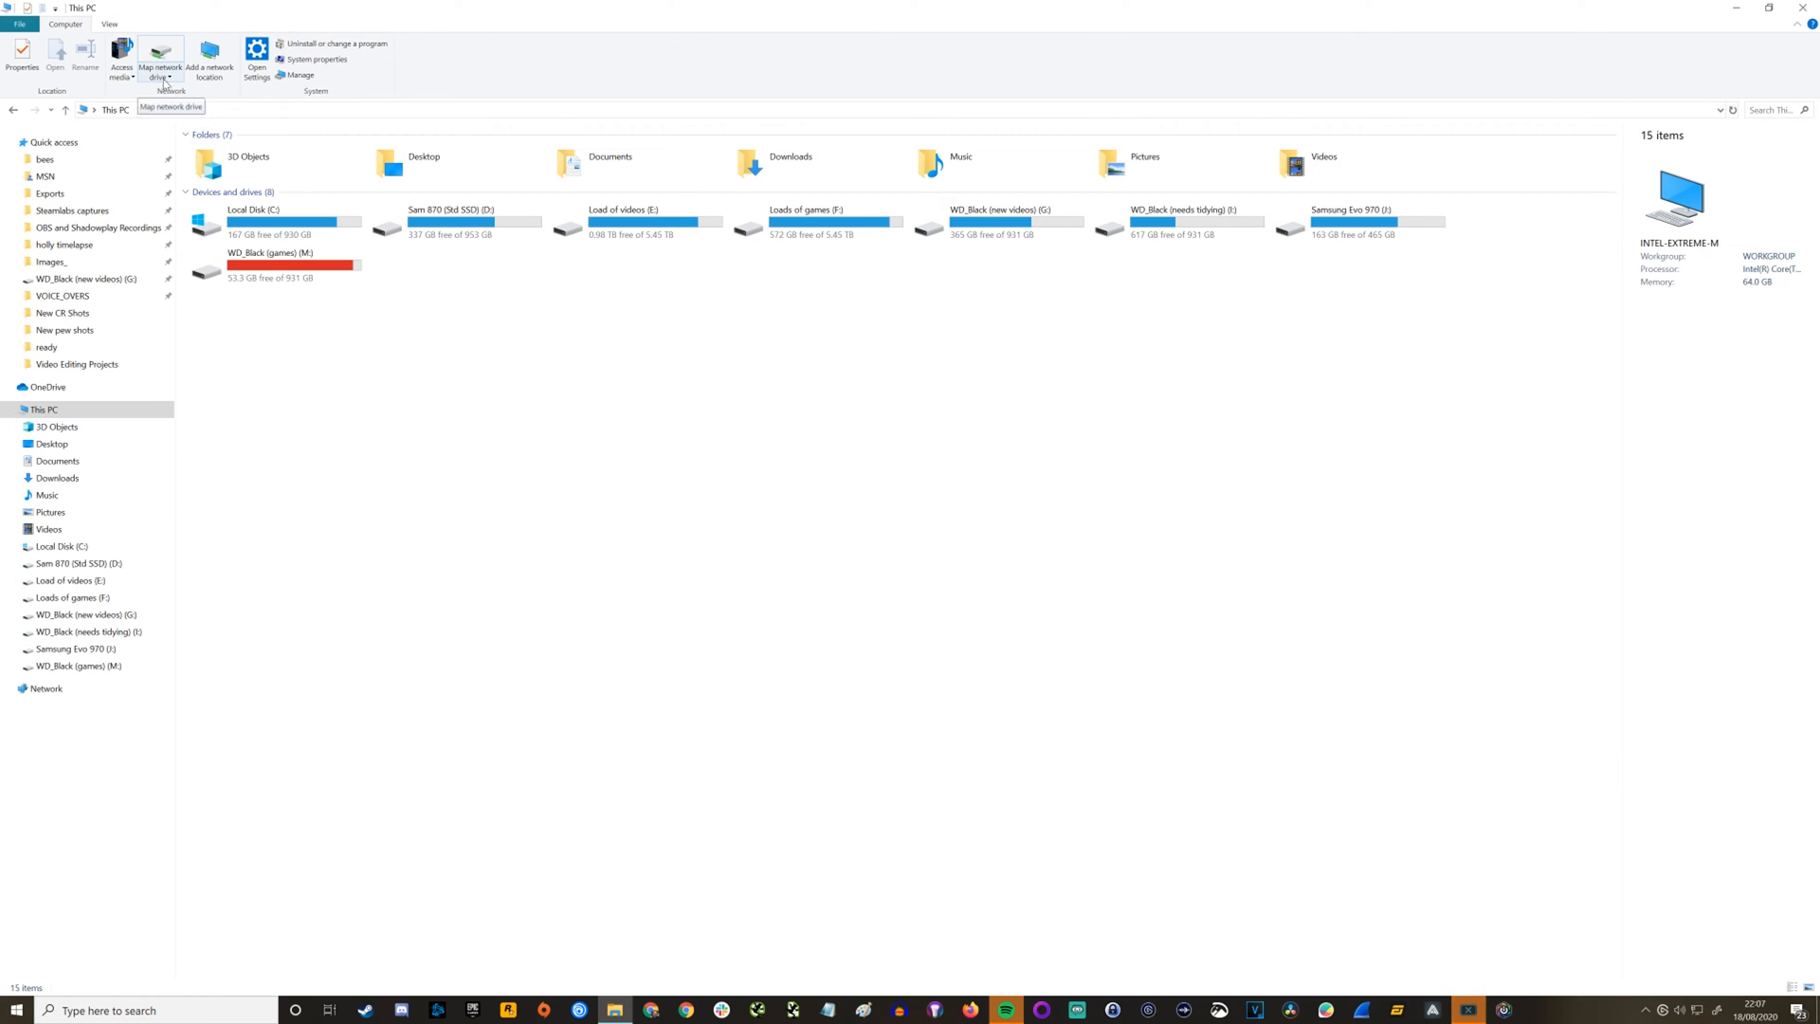
mouse_move(561, 396)
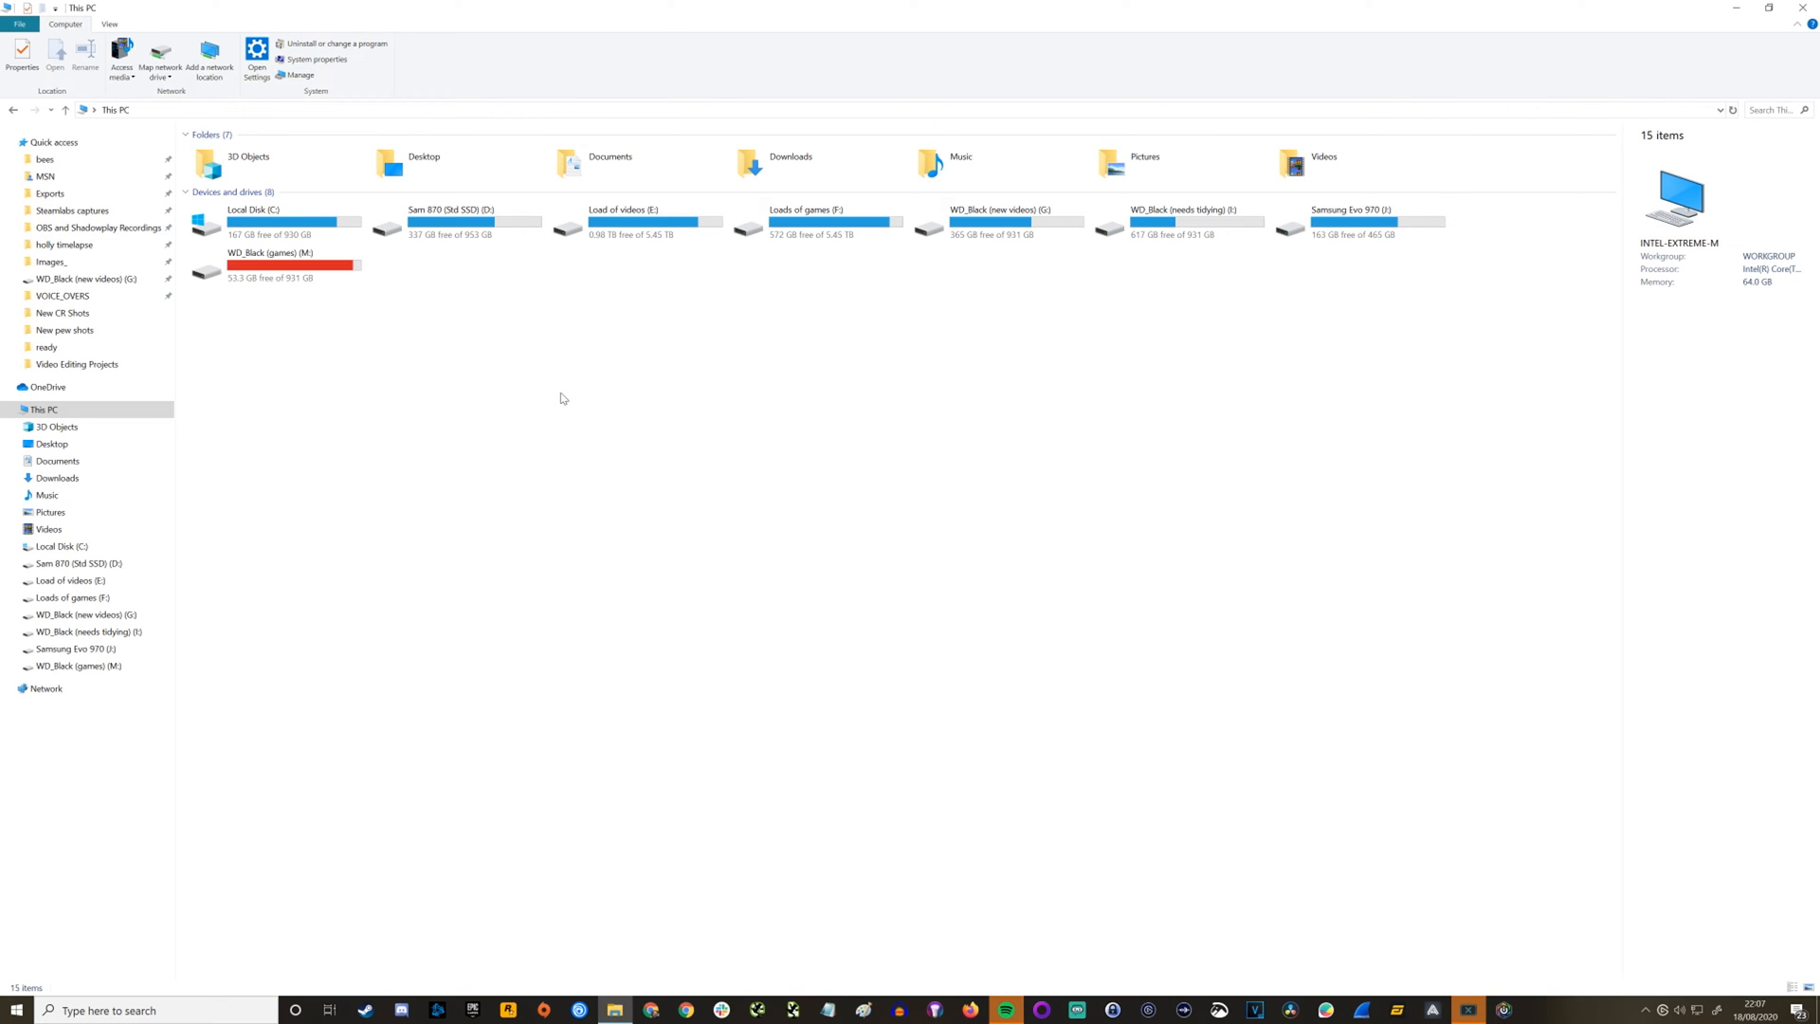
Launch Computer Management via Manage on the This PC ribbon.
click(300, 74)
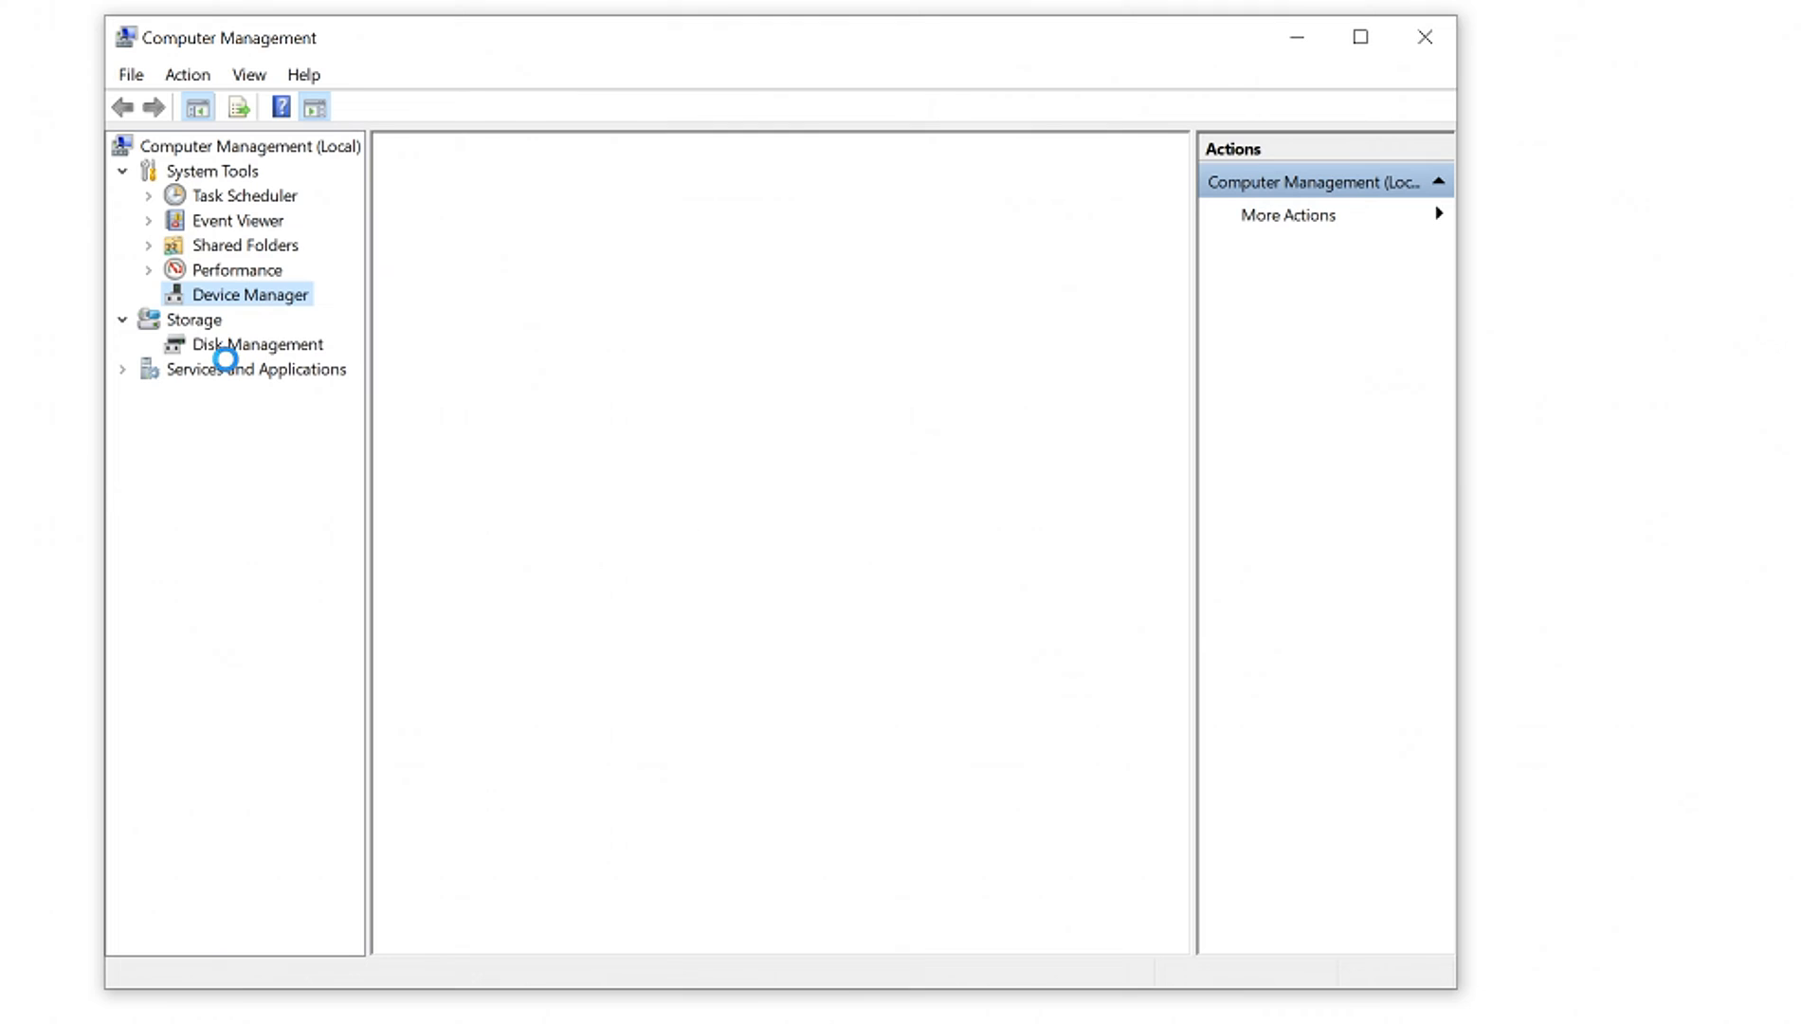
Go to Disk Management and initialise the new 931.50 GB Disk 1 as GPT.
click(260, 343)
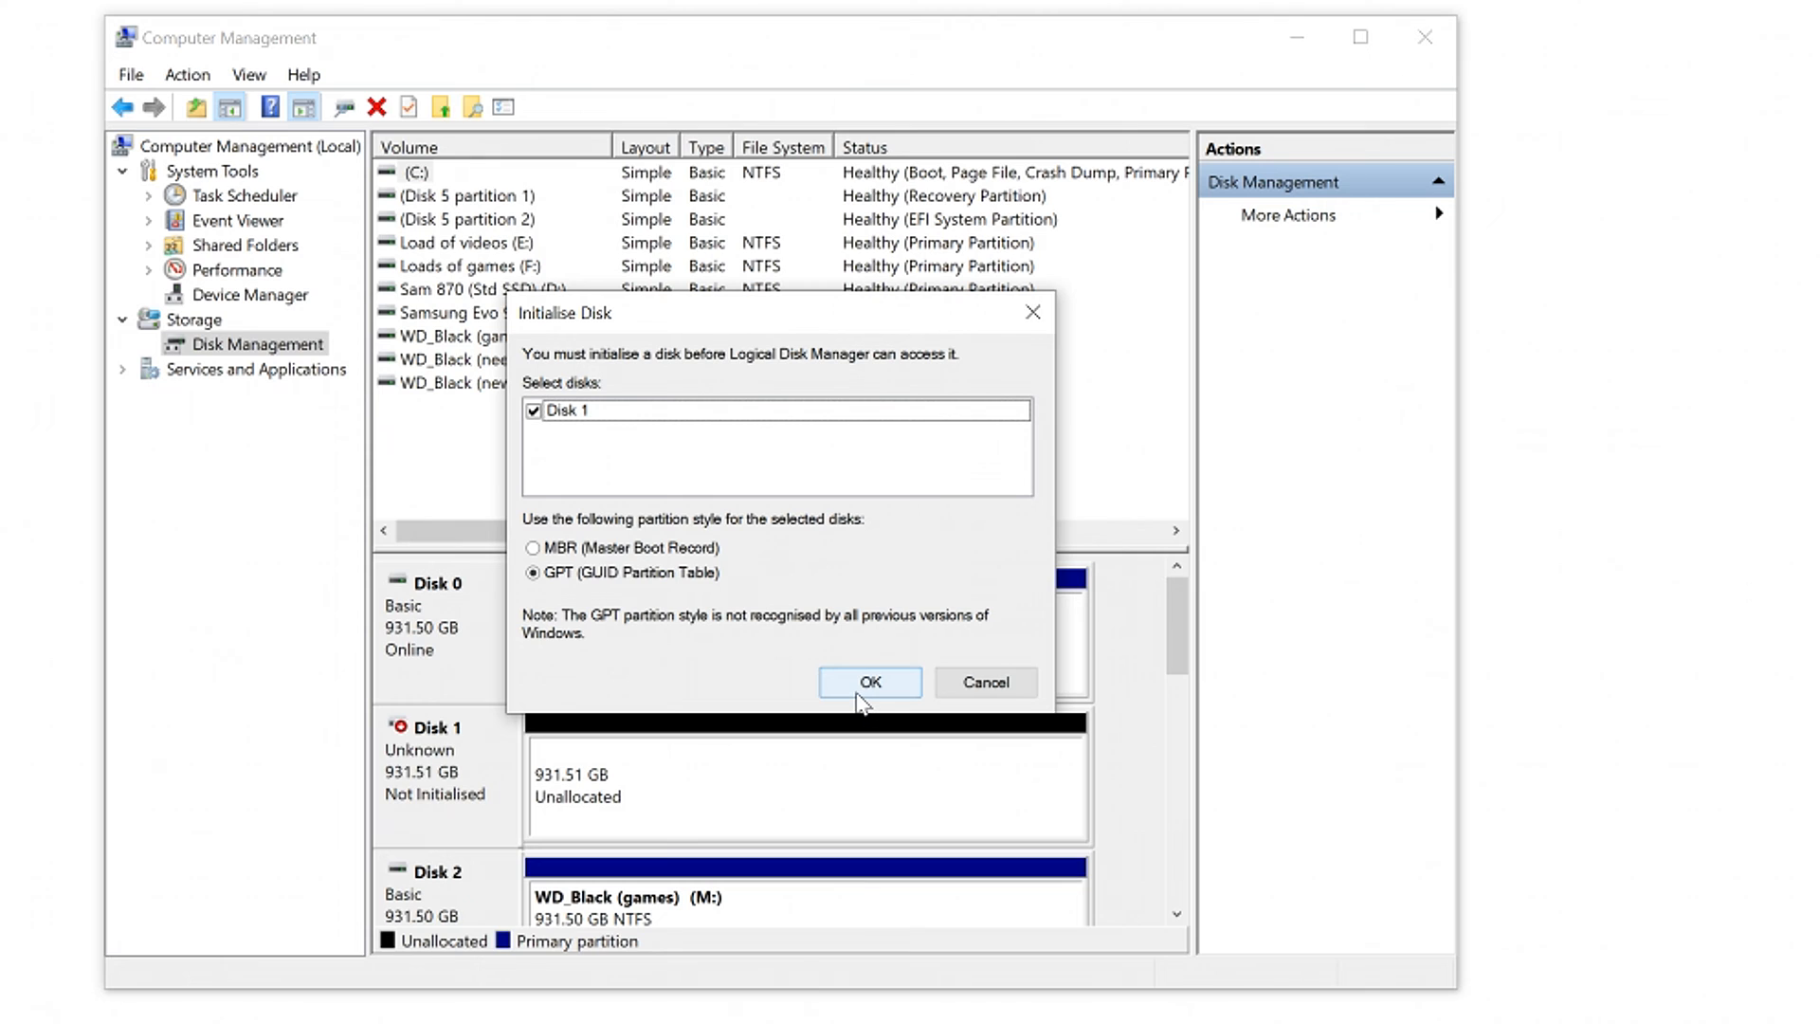
click(871, 681)
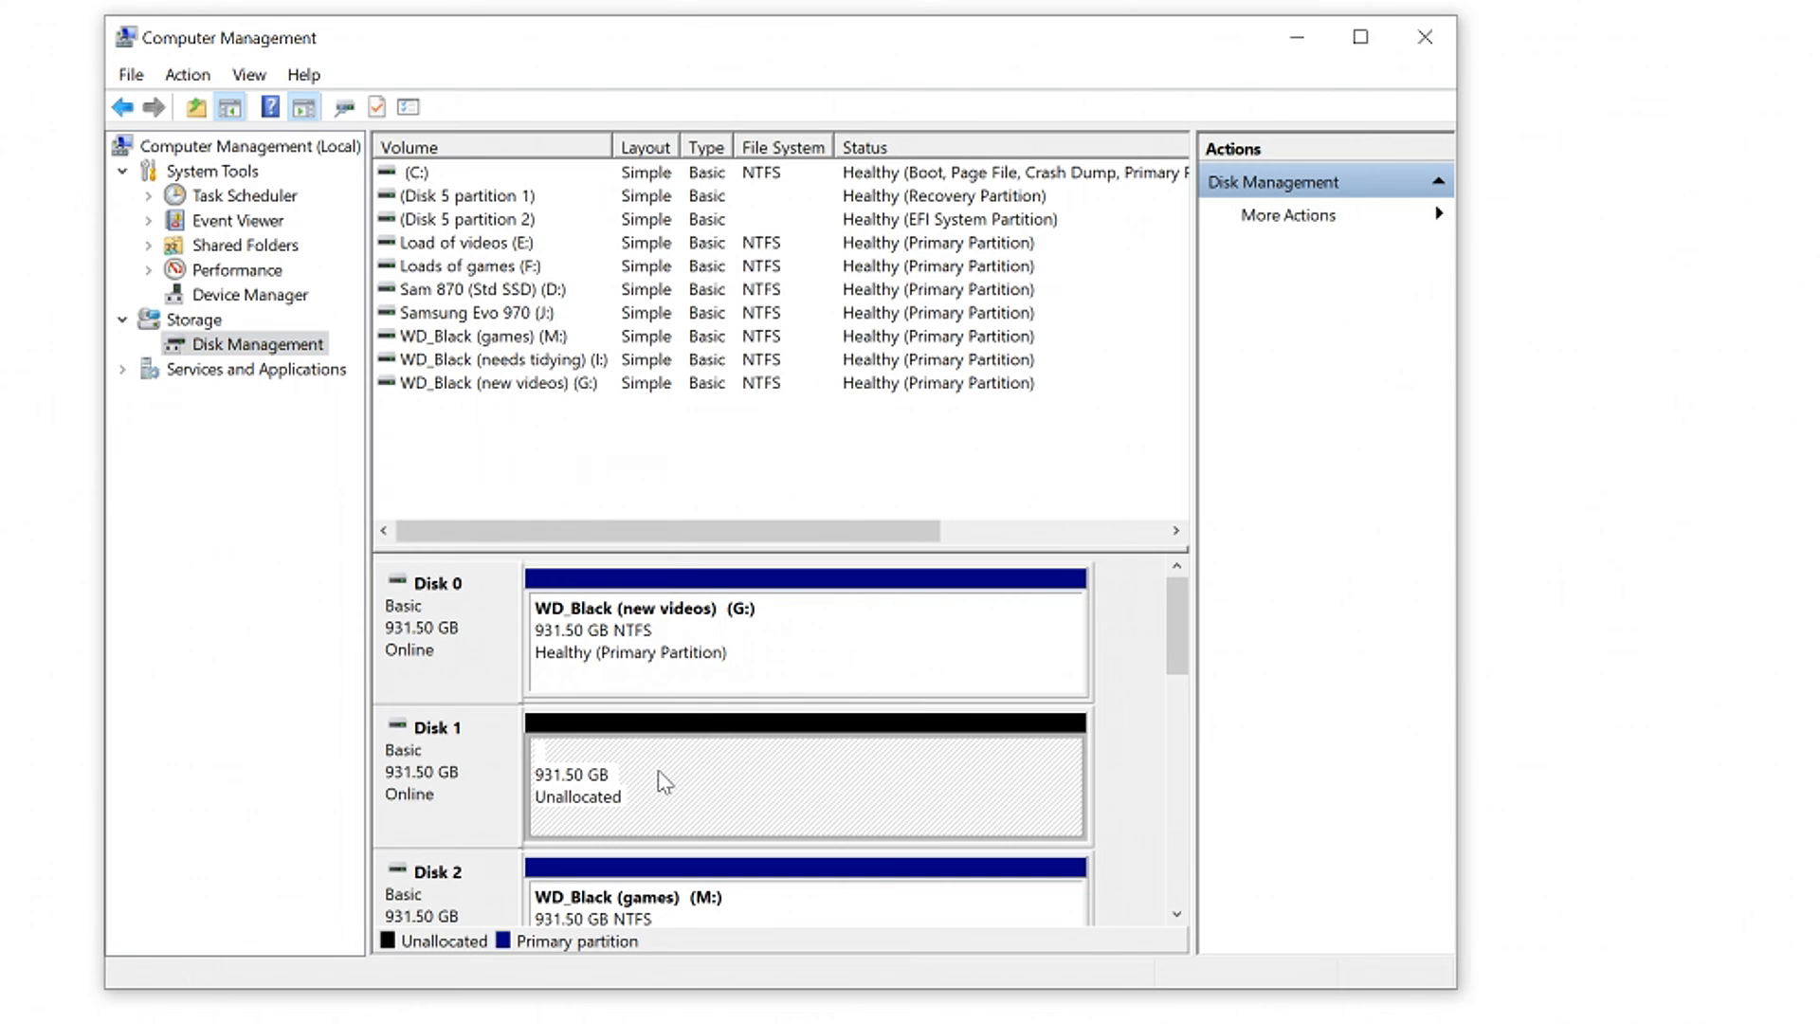
Start a New Simple Volume on Disk 1's unallocated space at maximum size with drive letter L.
right_click(662, 780)
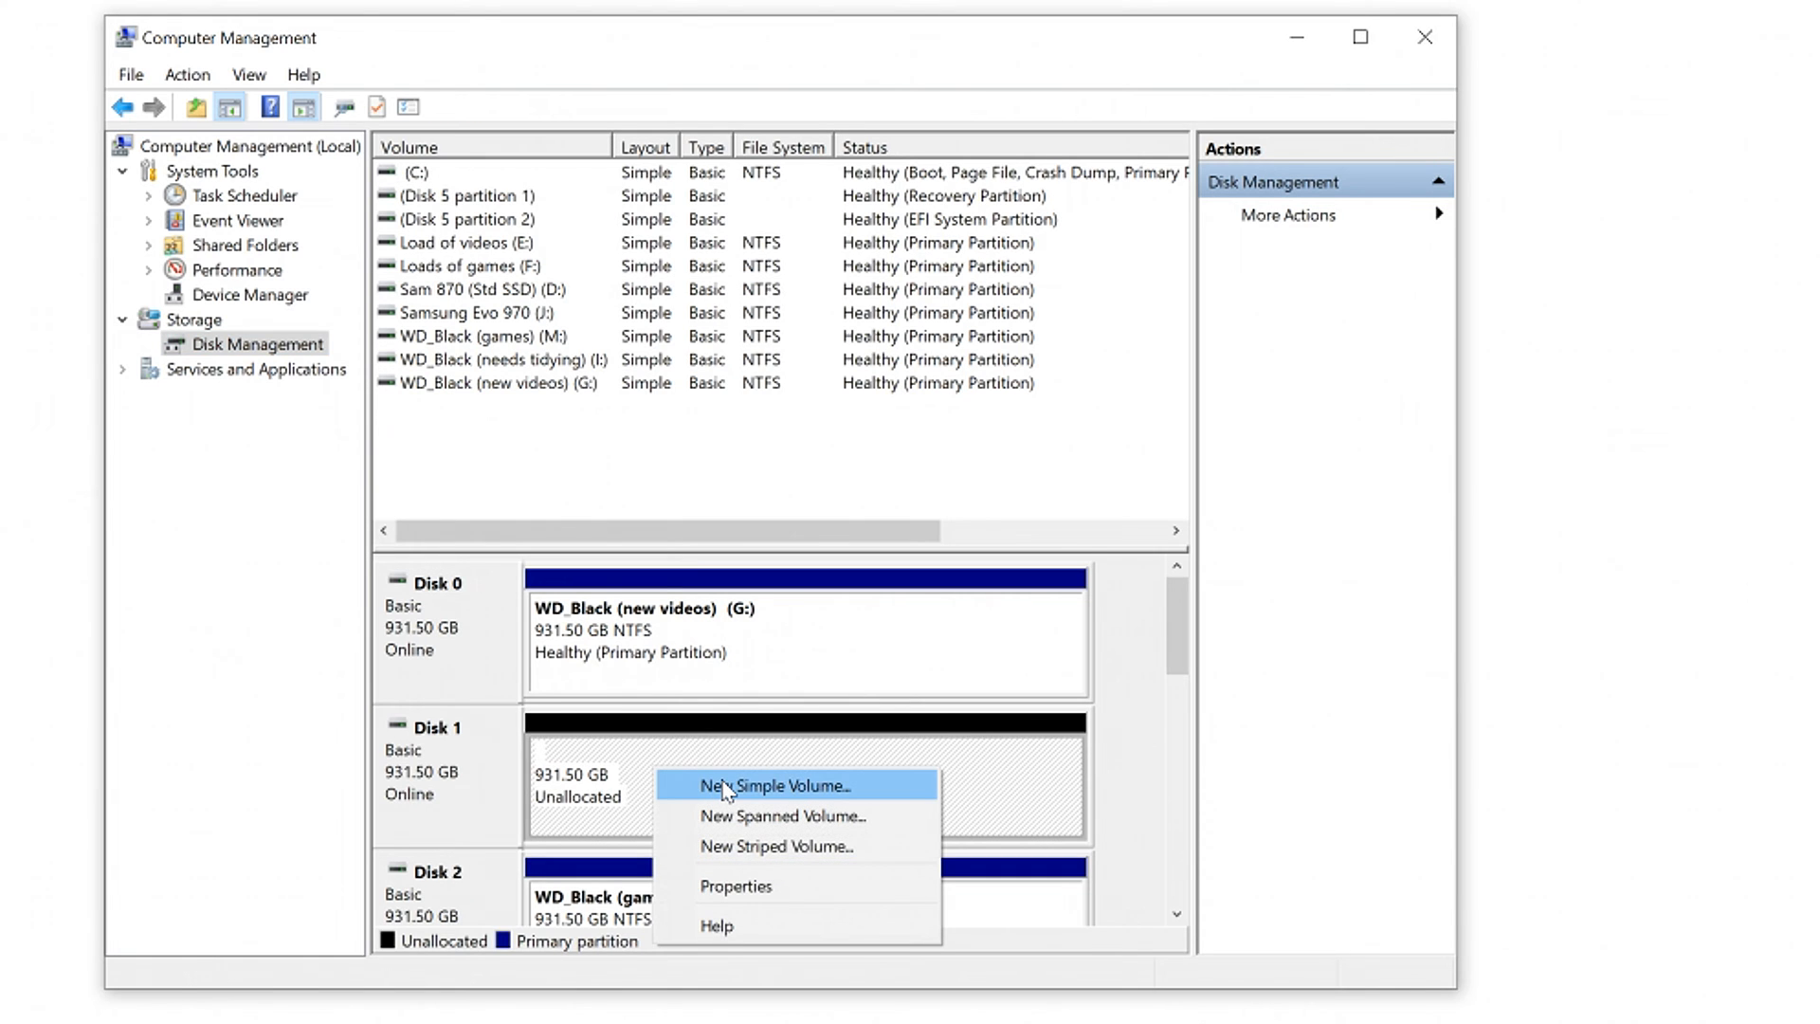
click(780, 785)
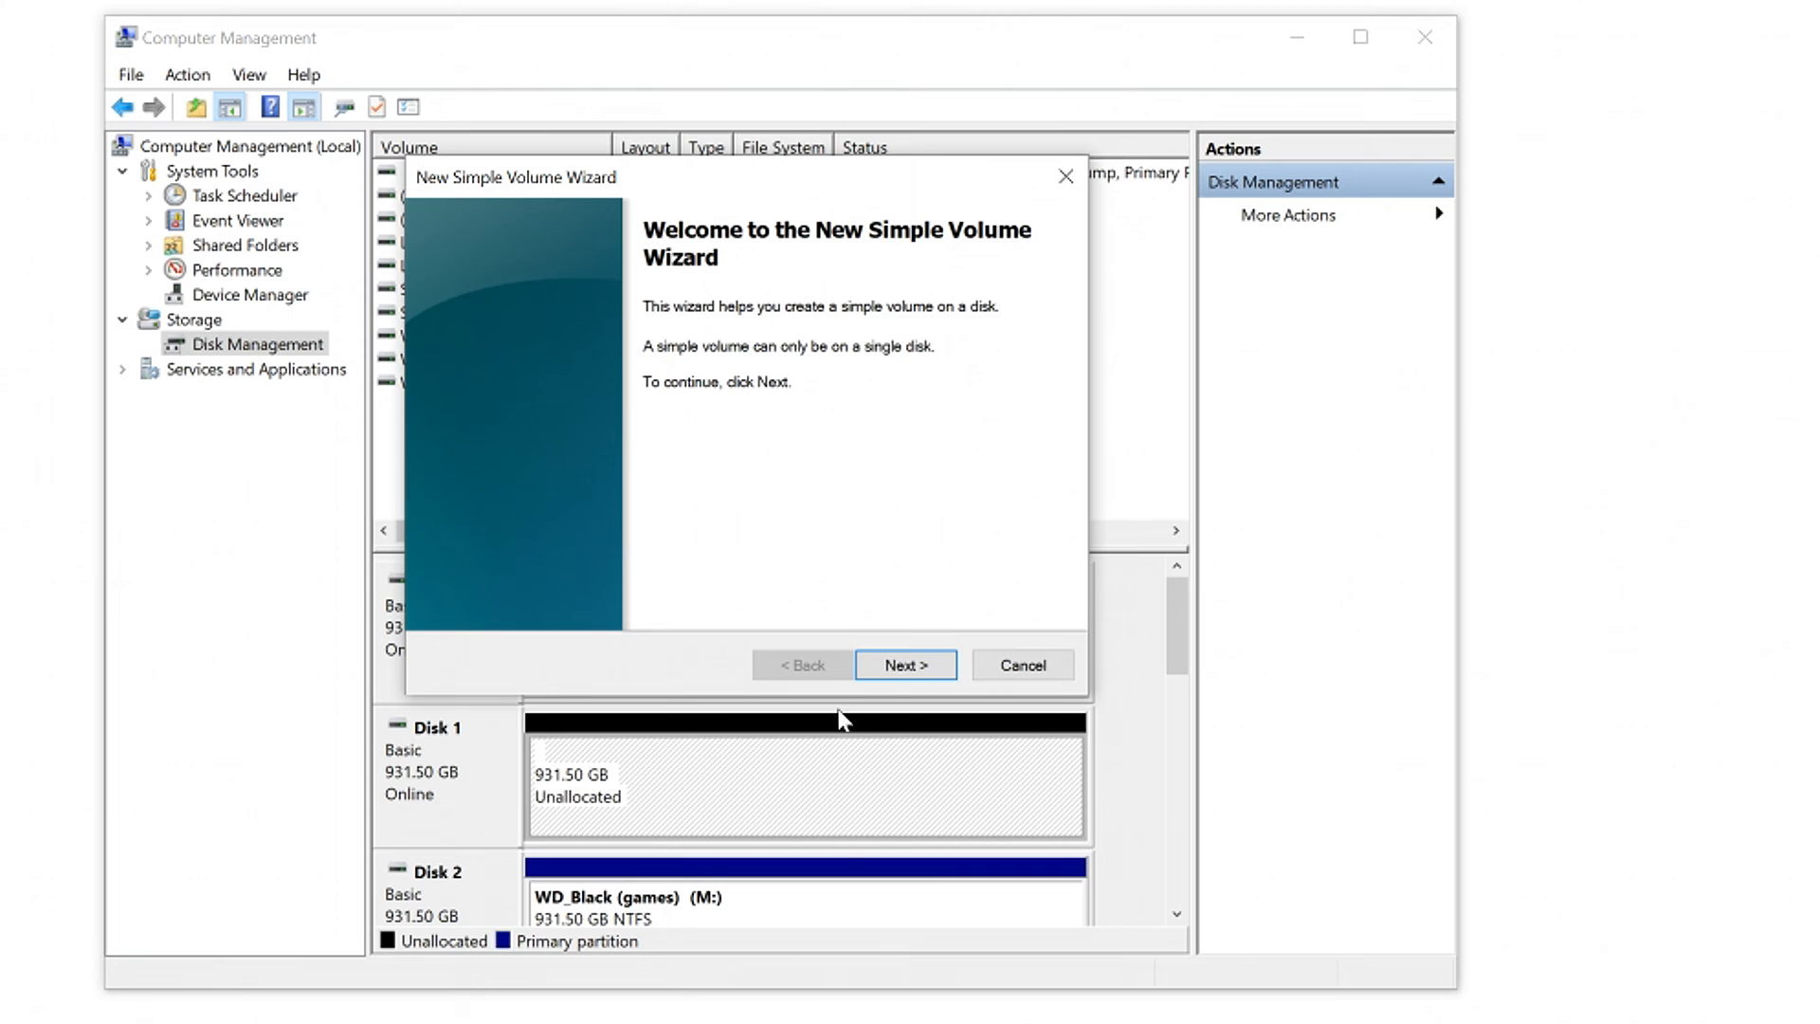
click(905, 663)
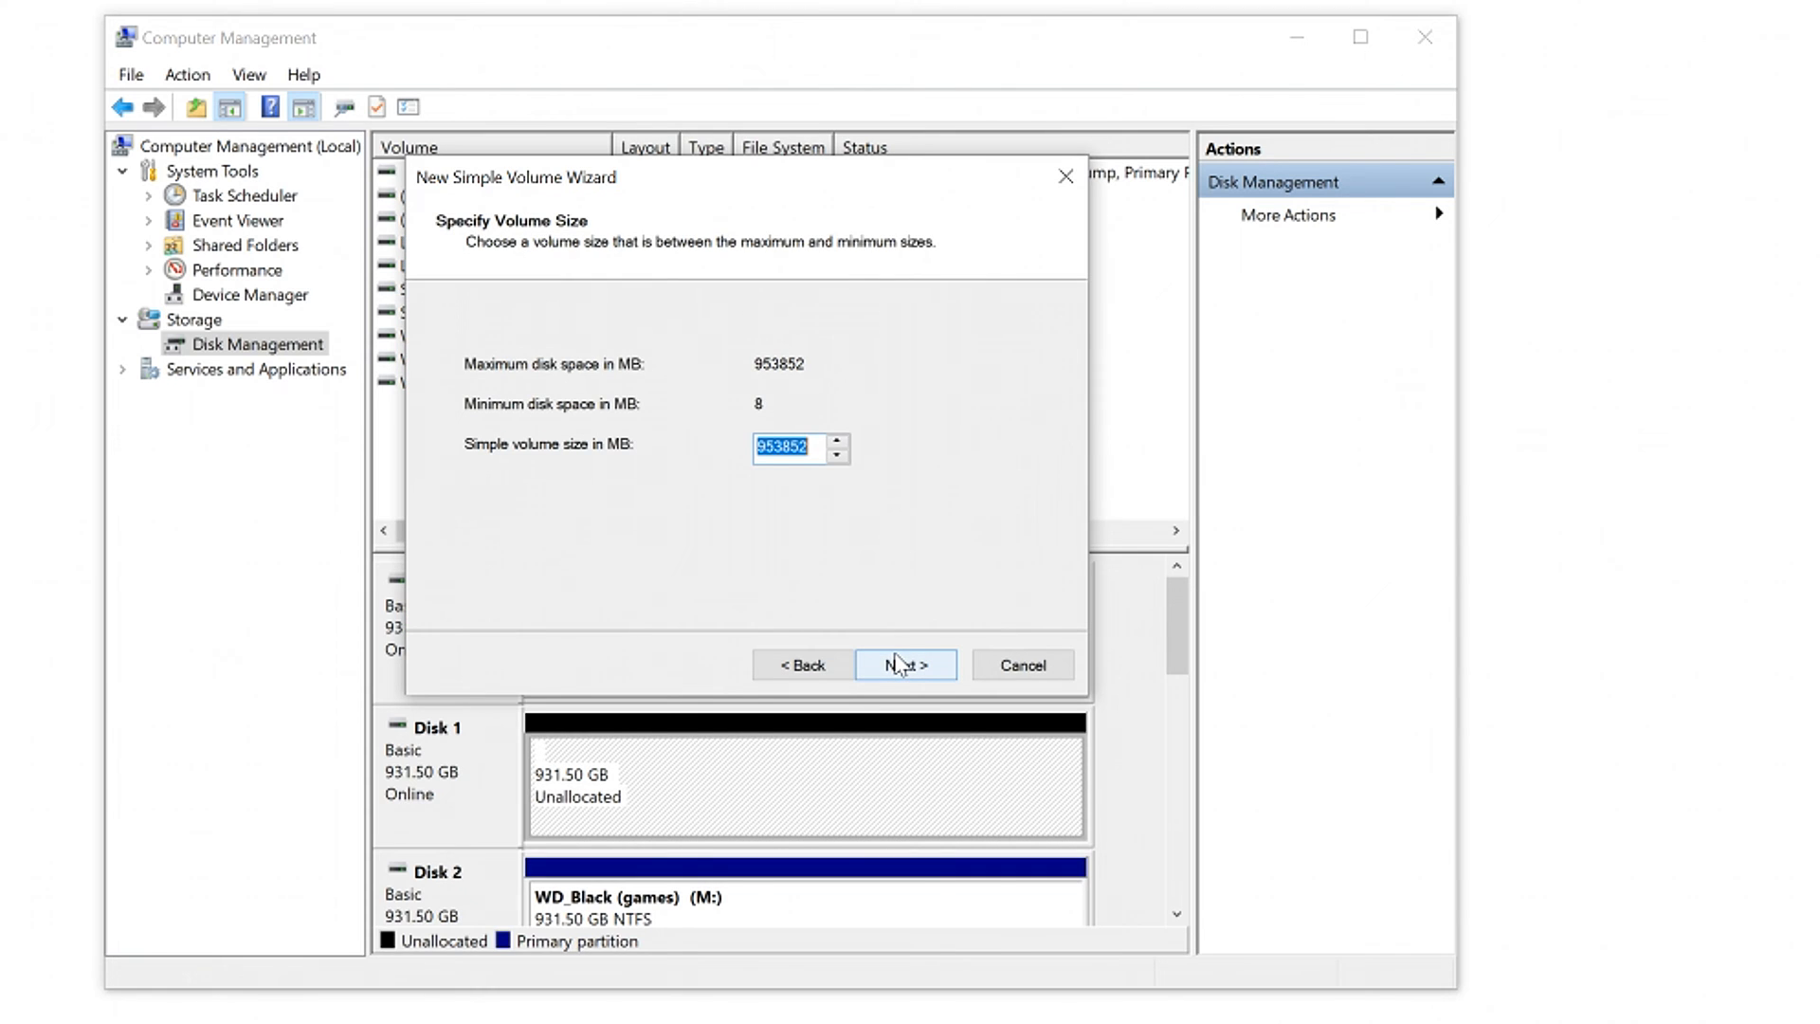
click(906, 664)
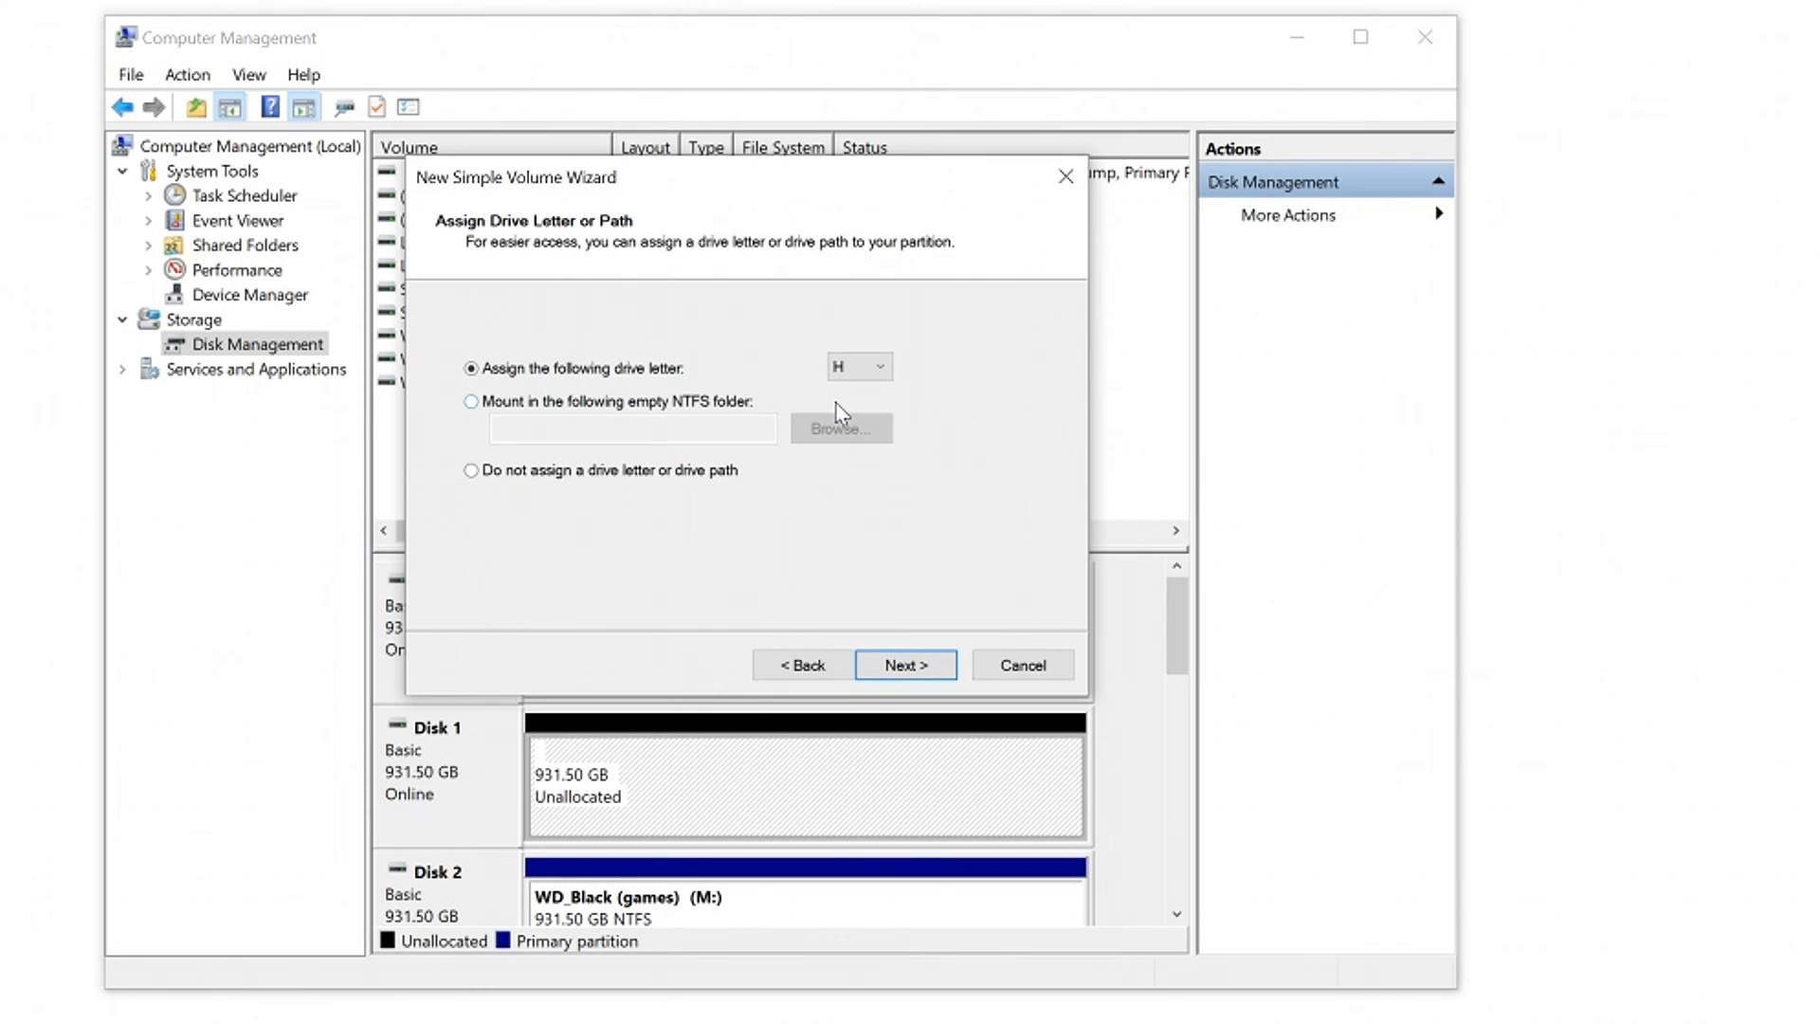
click(857, 366)
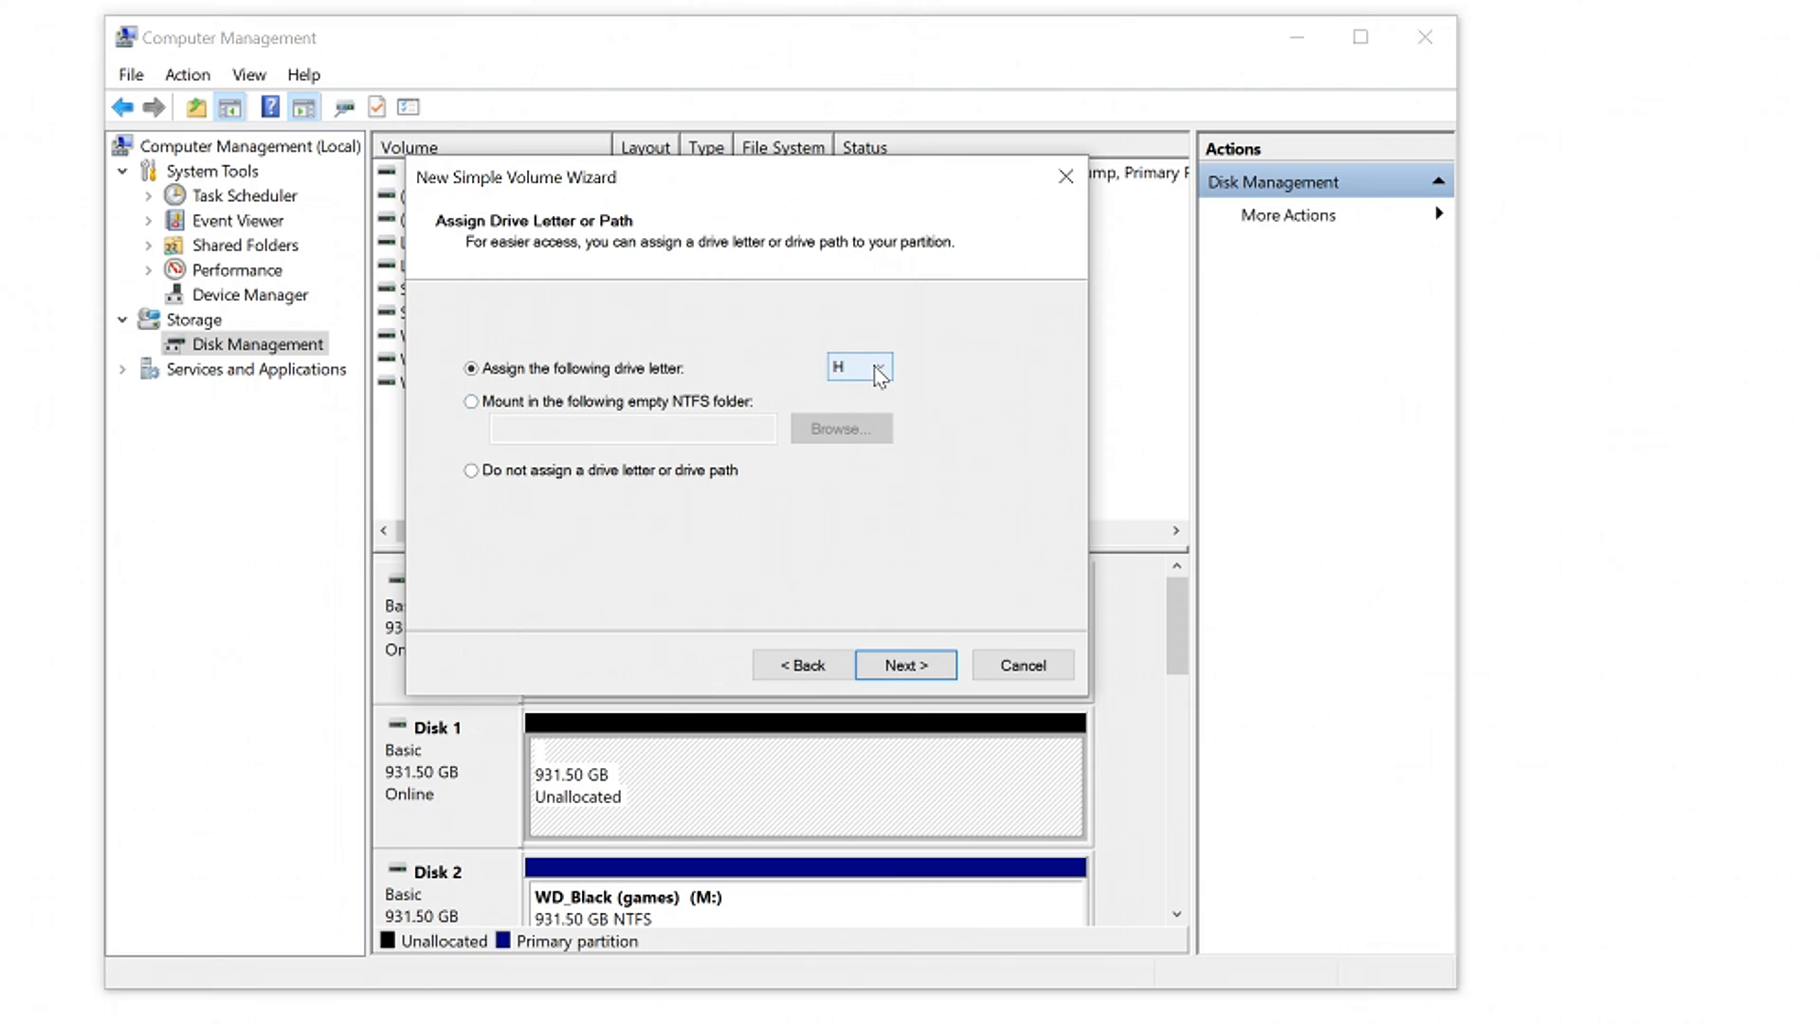
click(878, 368)
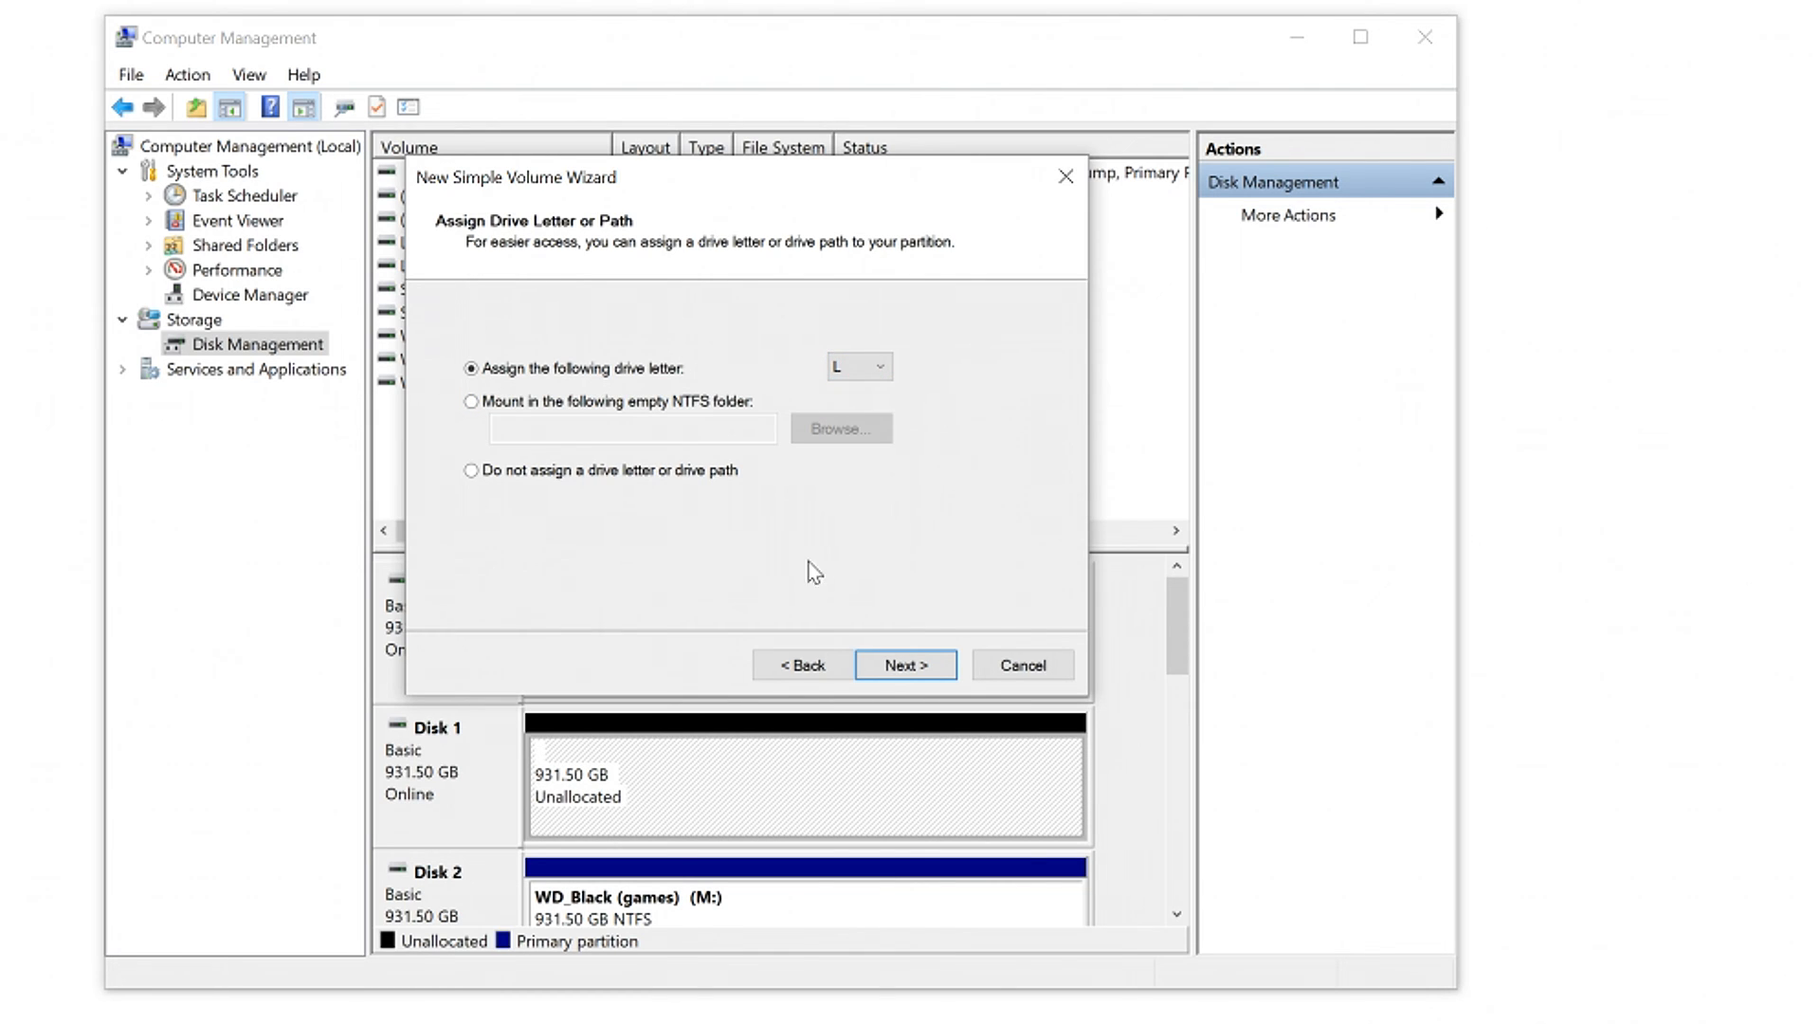
click(906, 664)
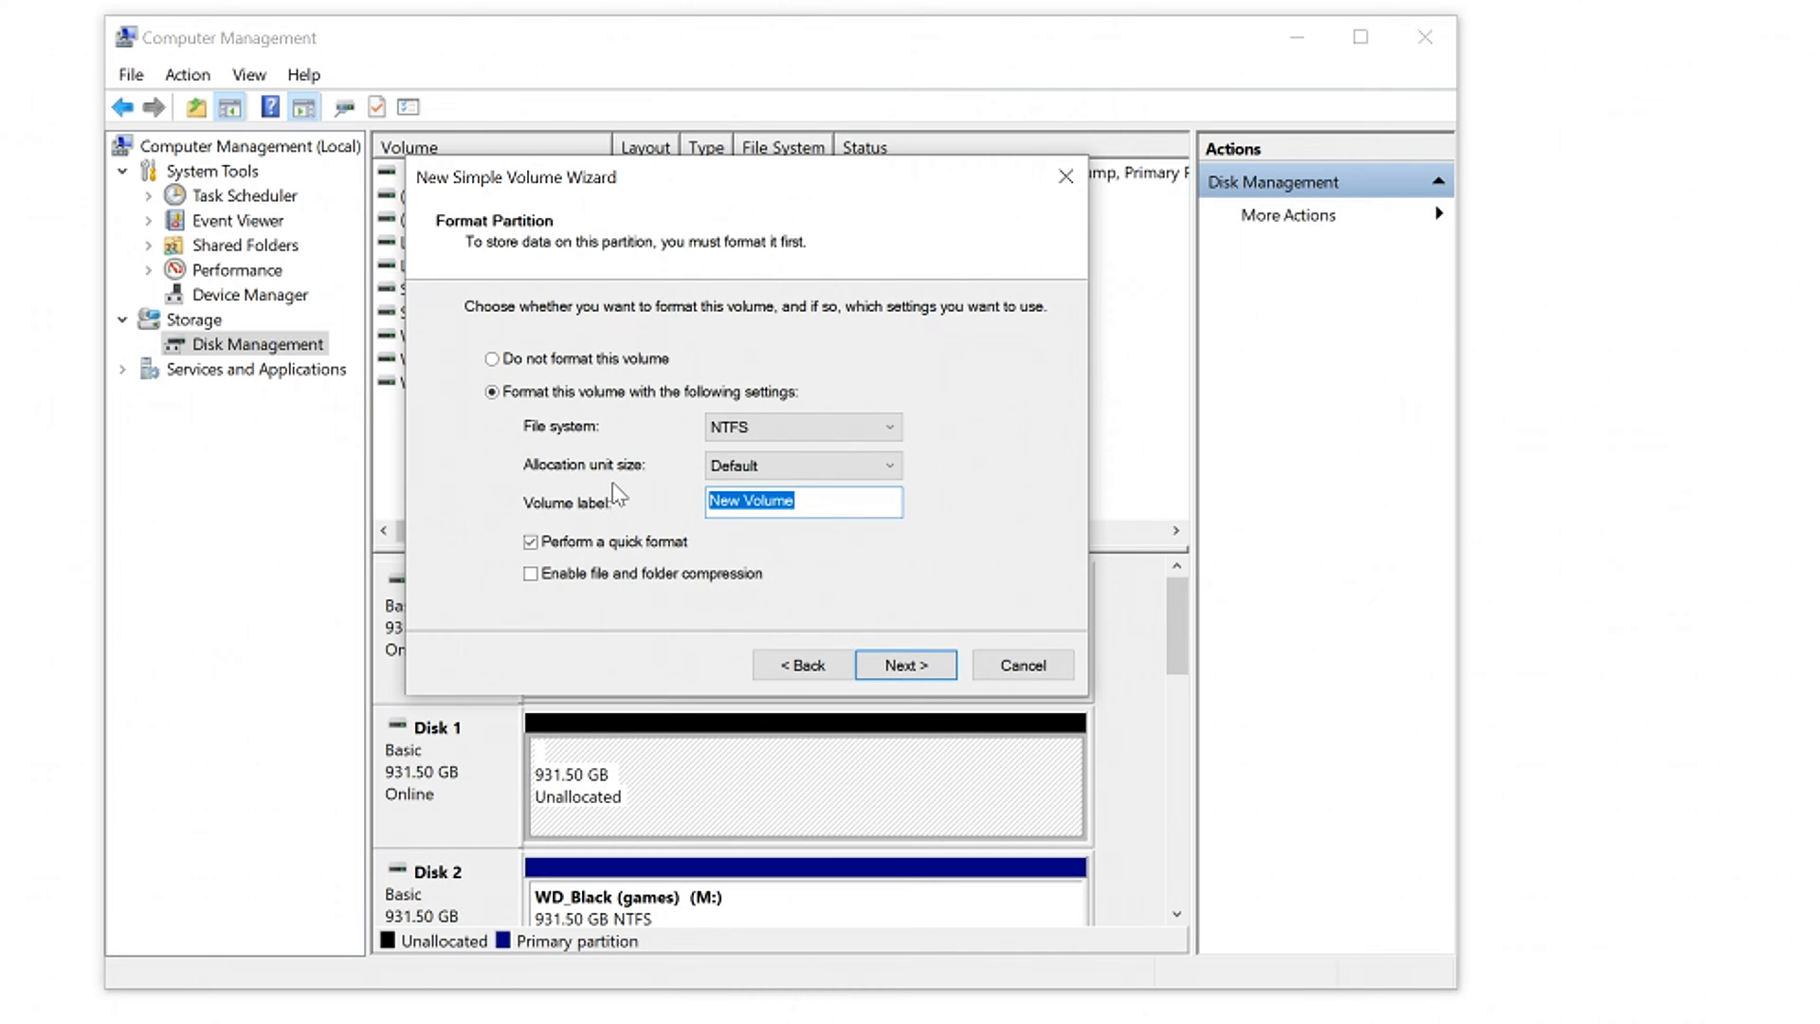
Label the NTFS volume 'Seagate Firecuda' and finish creating it.
text(Seagate)
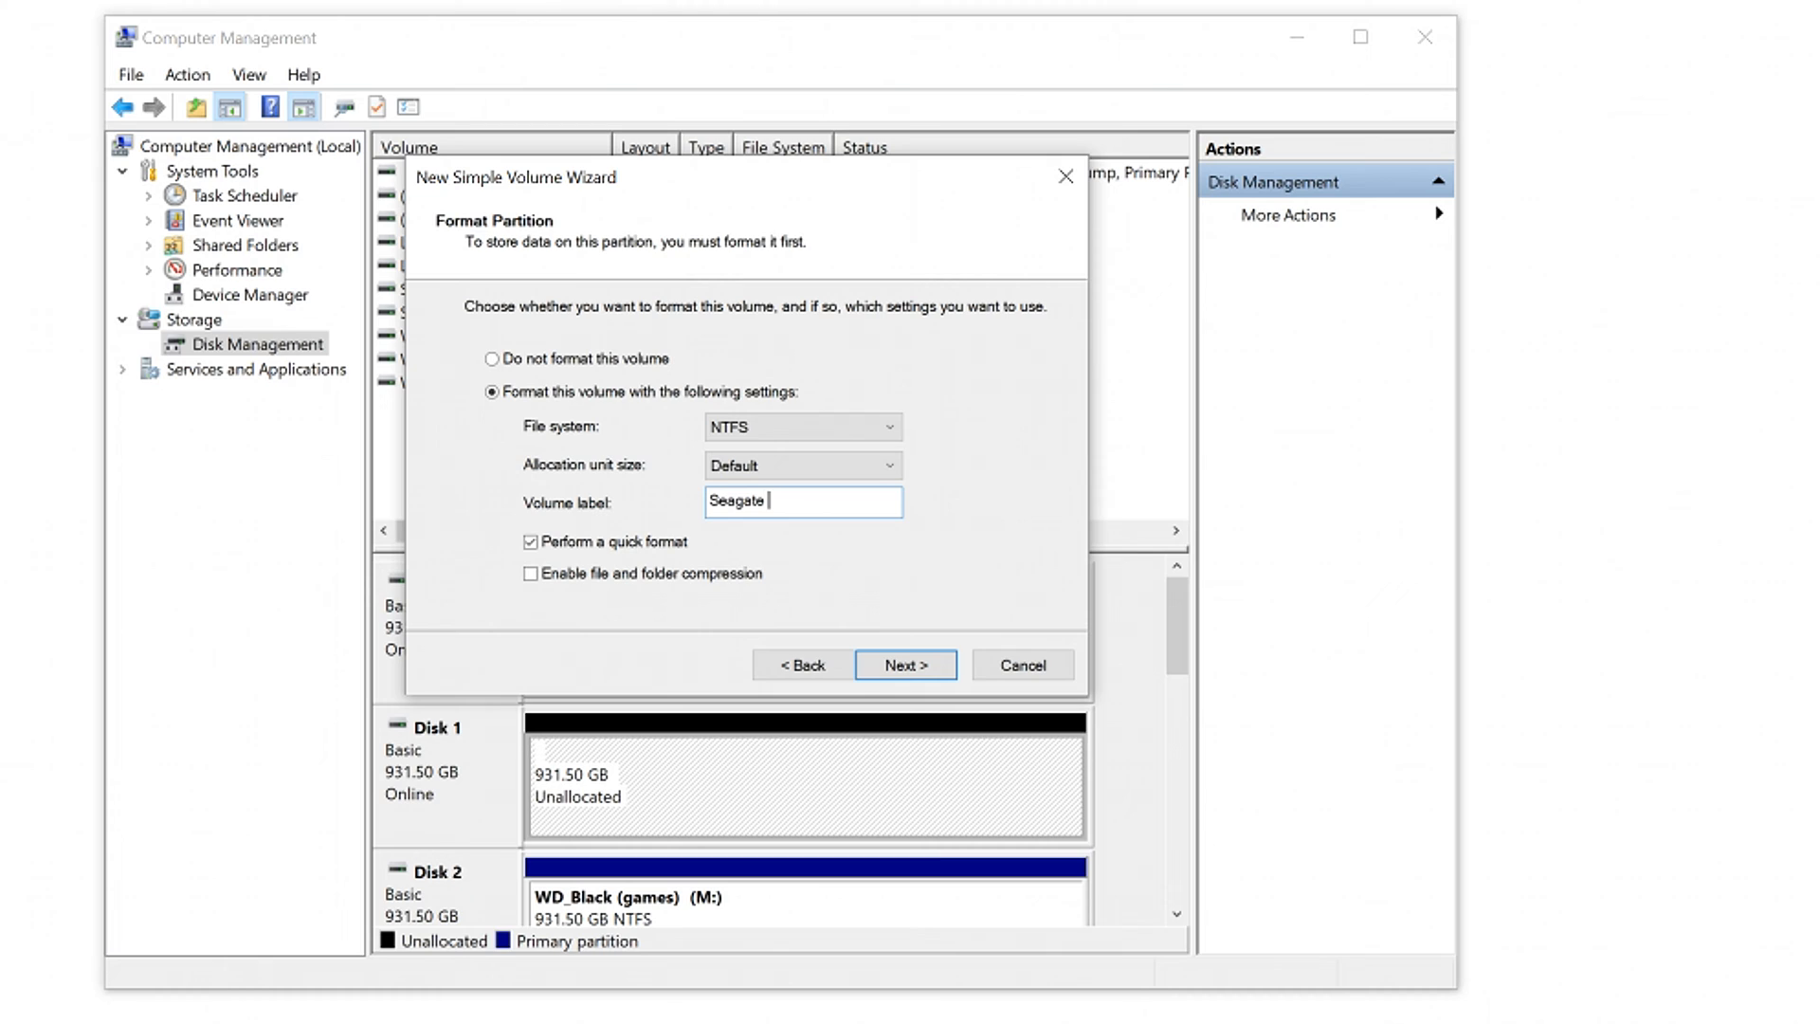
text(Firecuda)
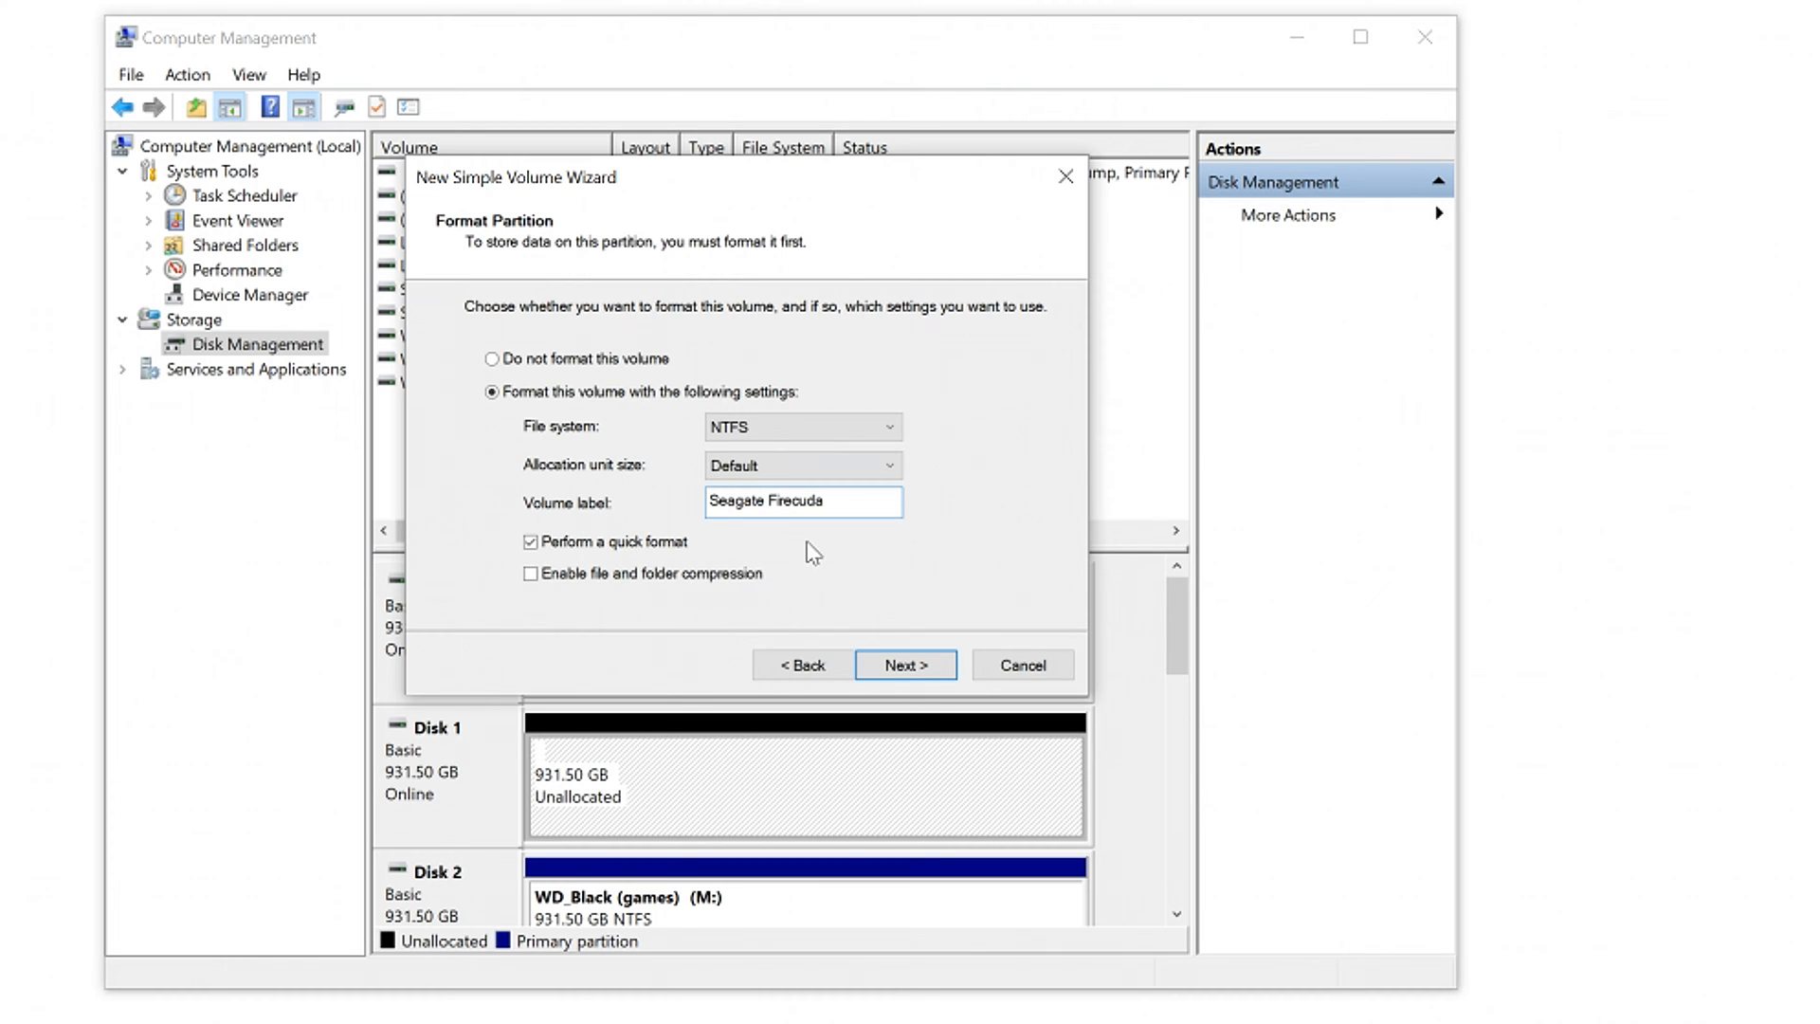
click(907, 663)
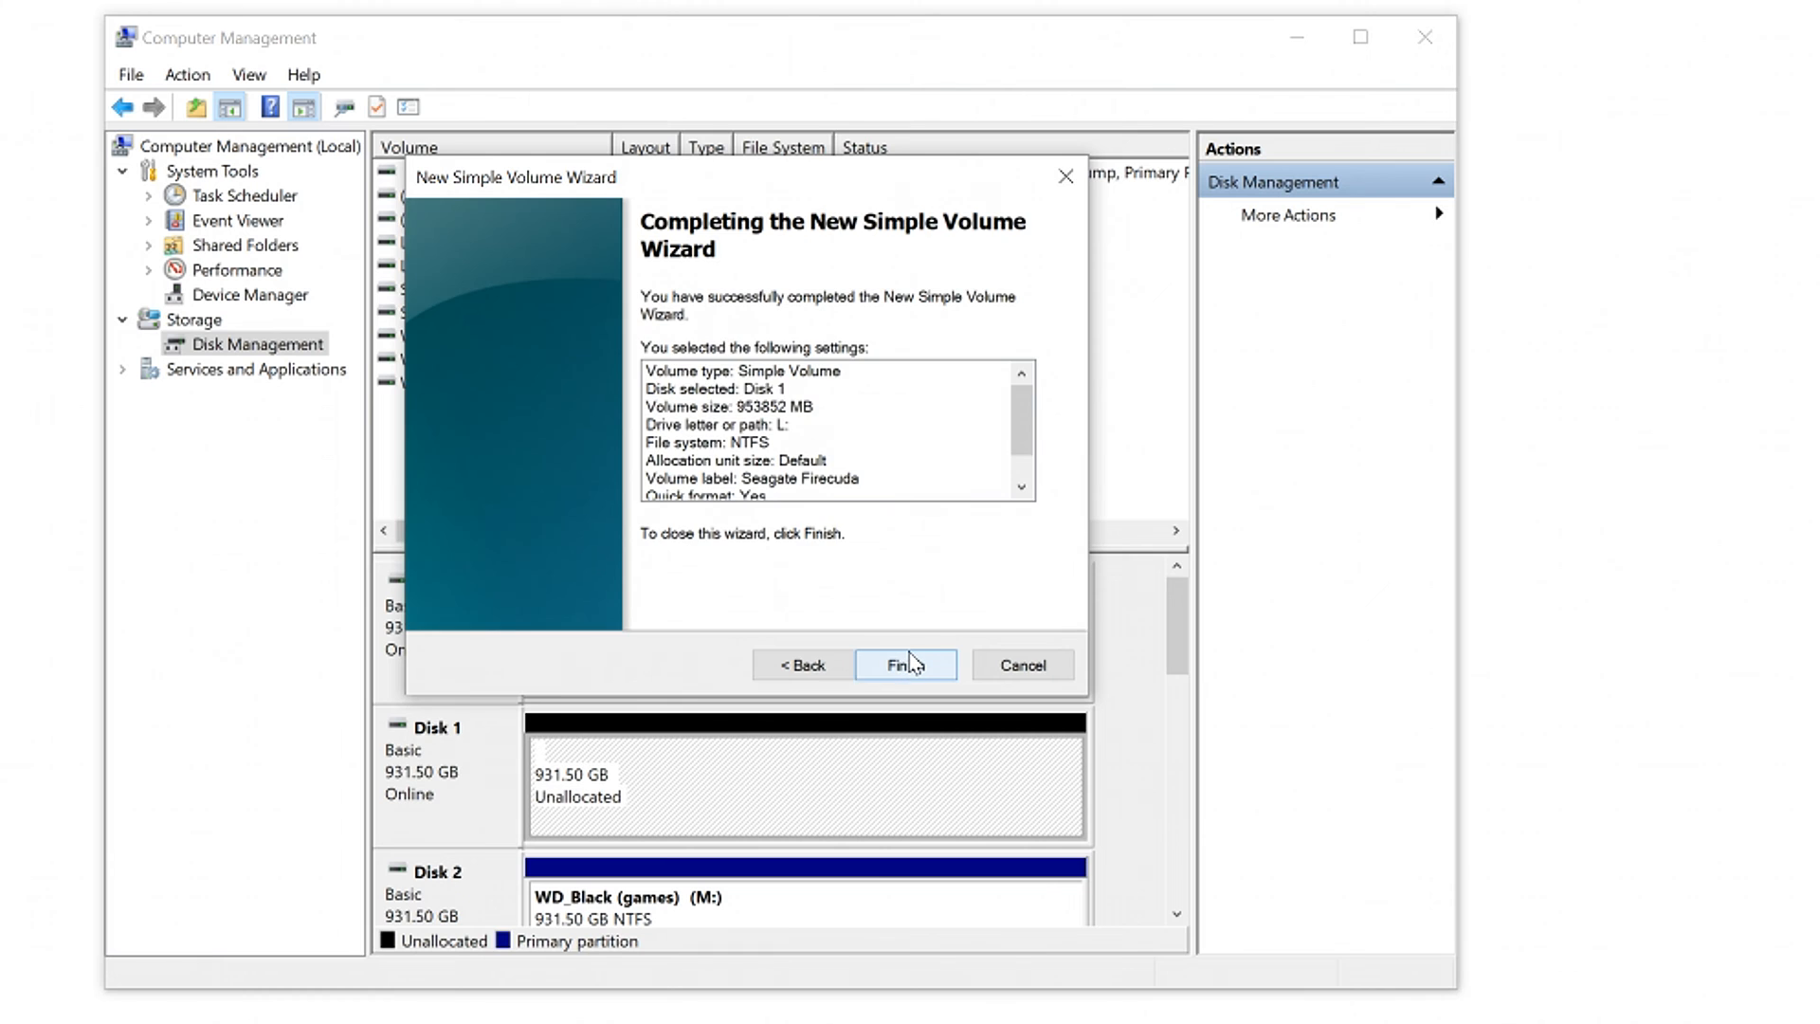
click(904, 664)
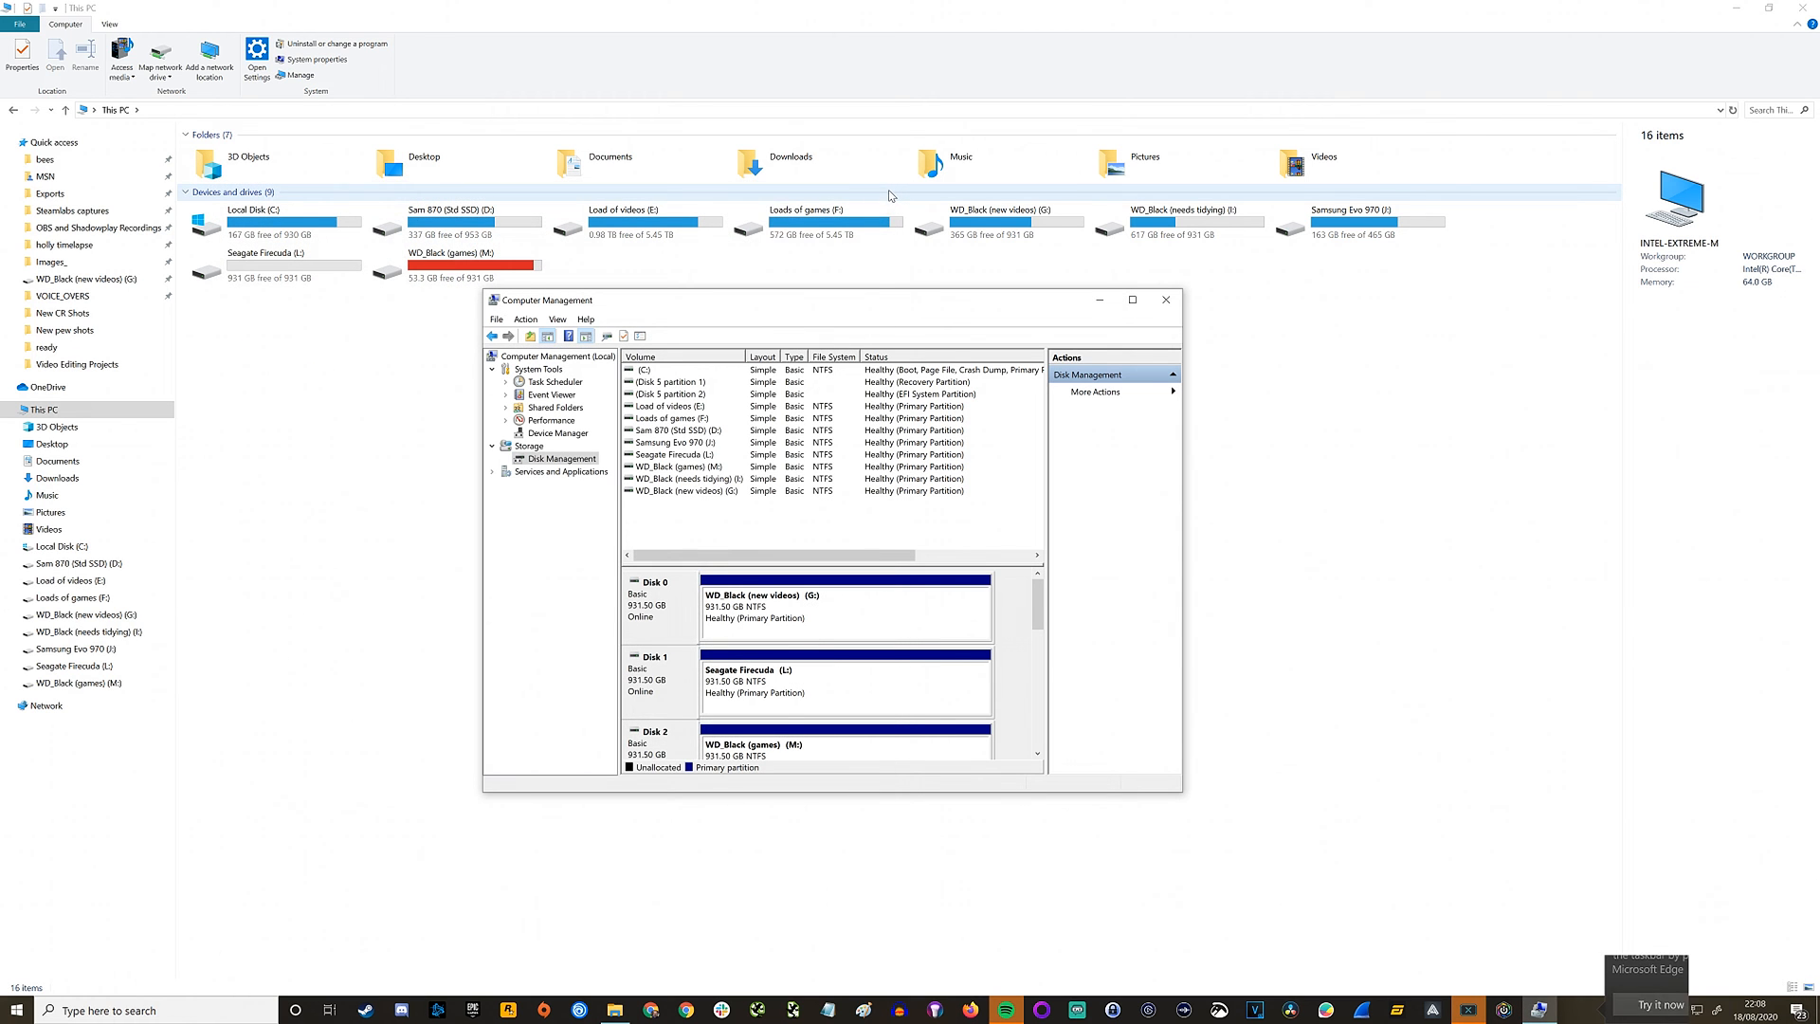
Check the Seagate Firecuda (L:) drive's options in This PC, then relaunch Computer Management.
click(1166, 299)
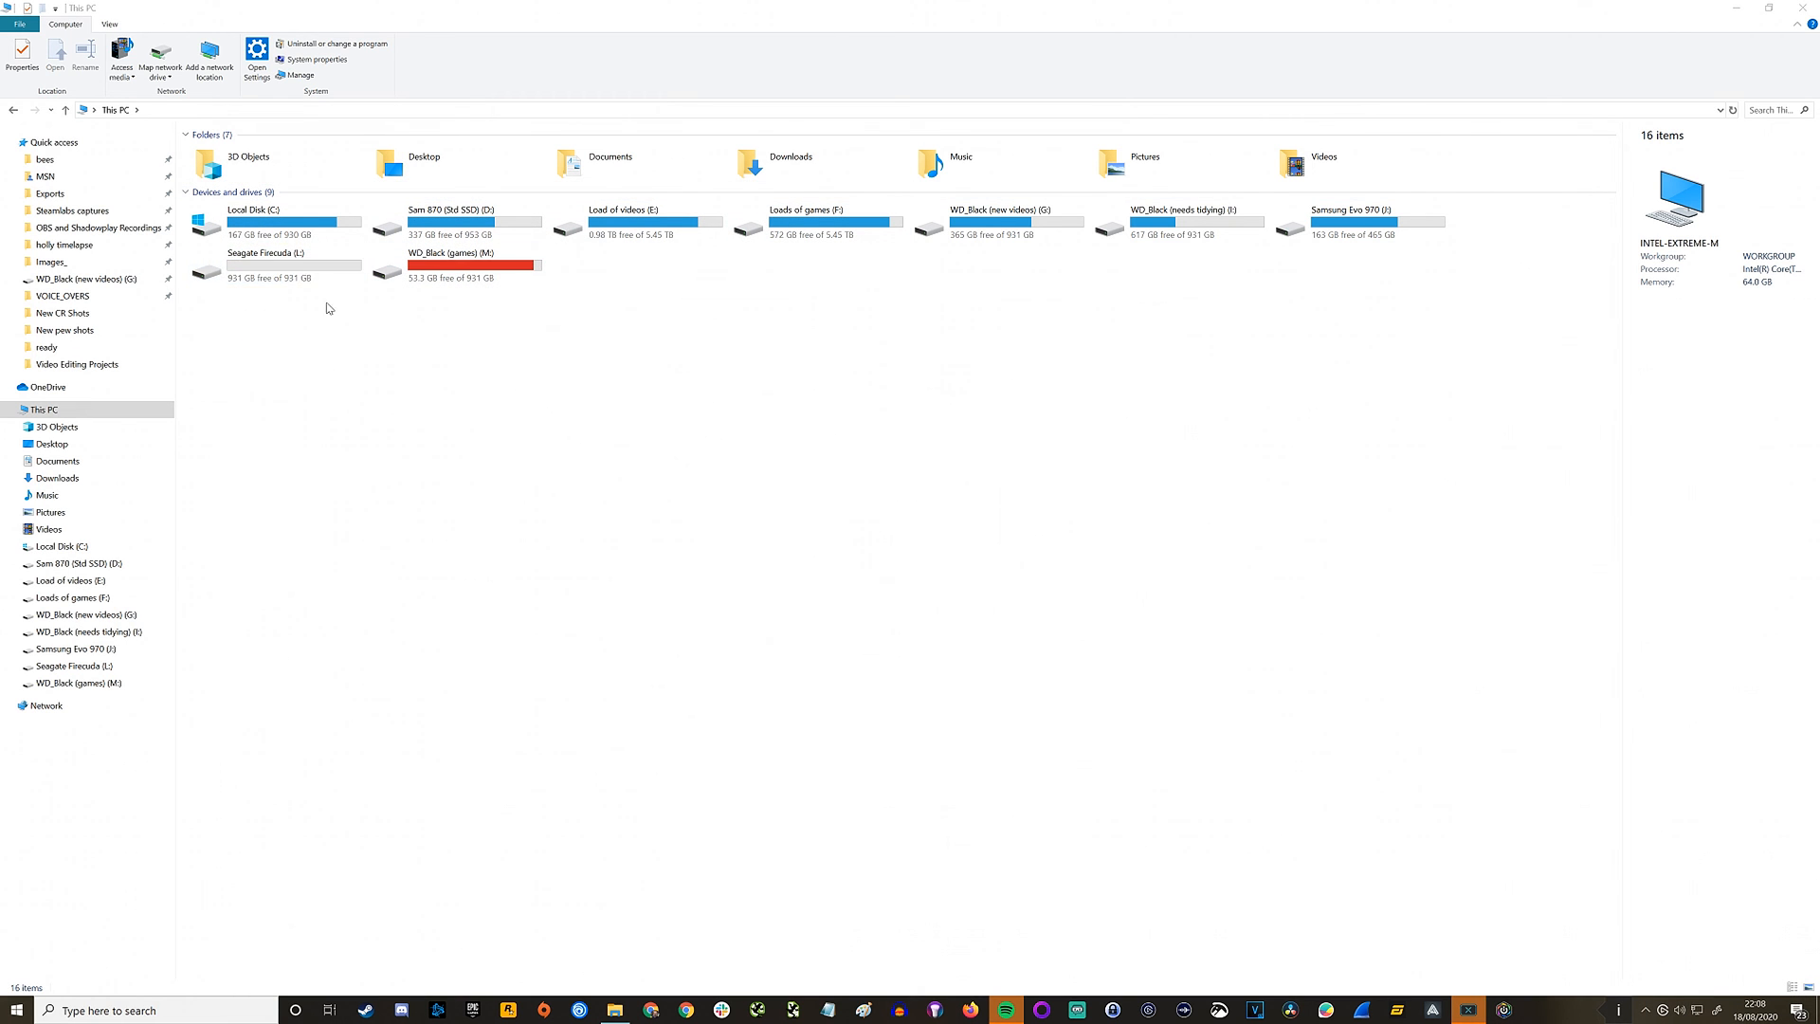
right_click(265, 263)
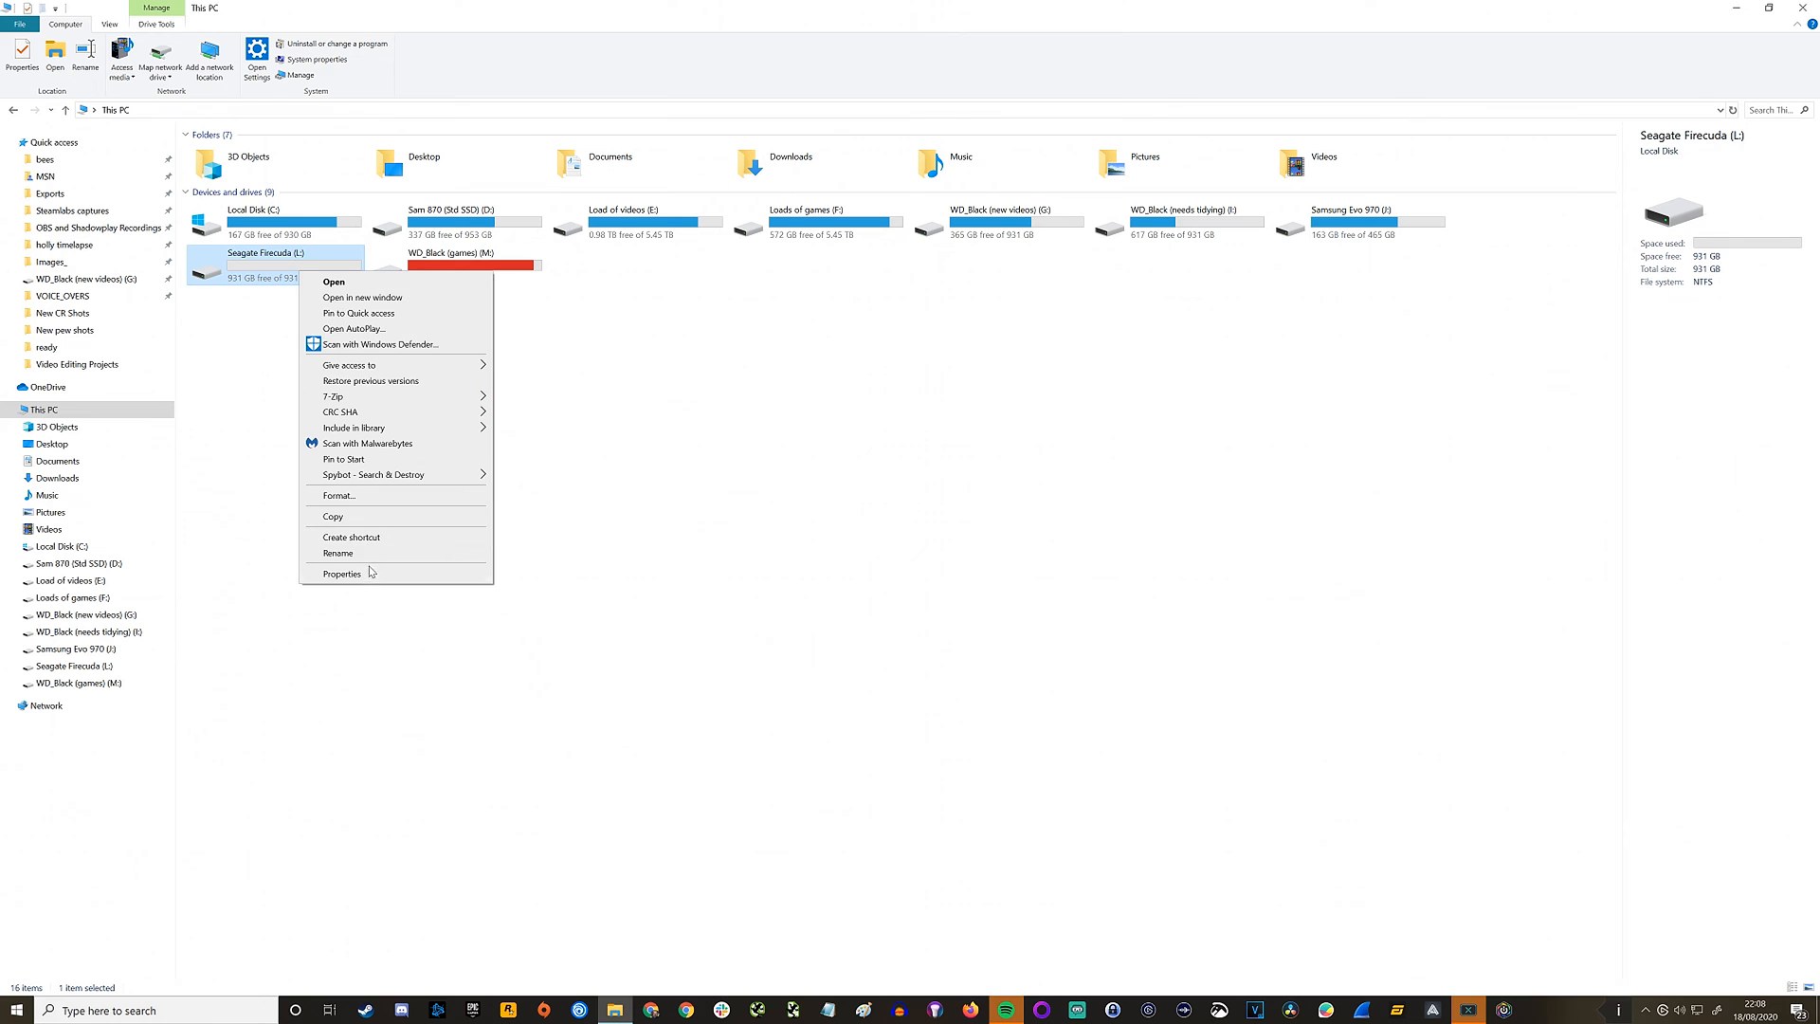
click(344, 572)
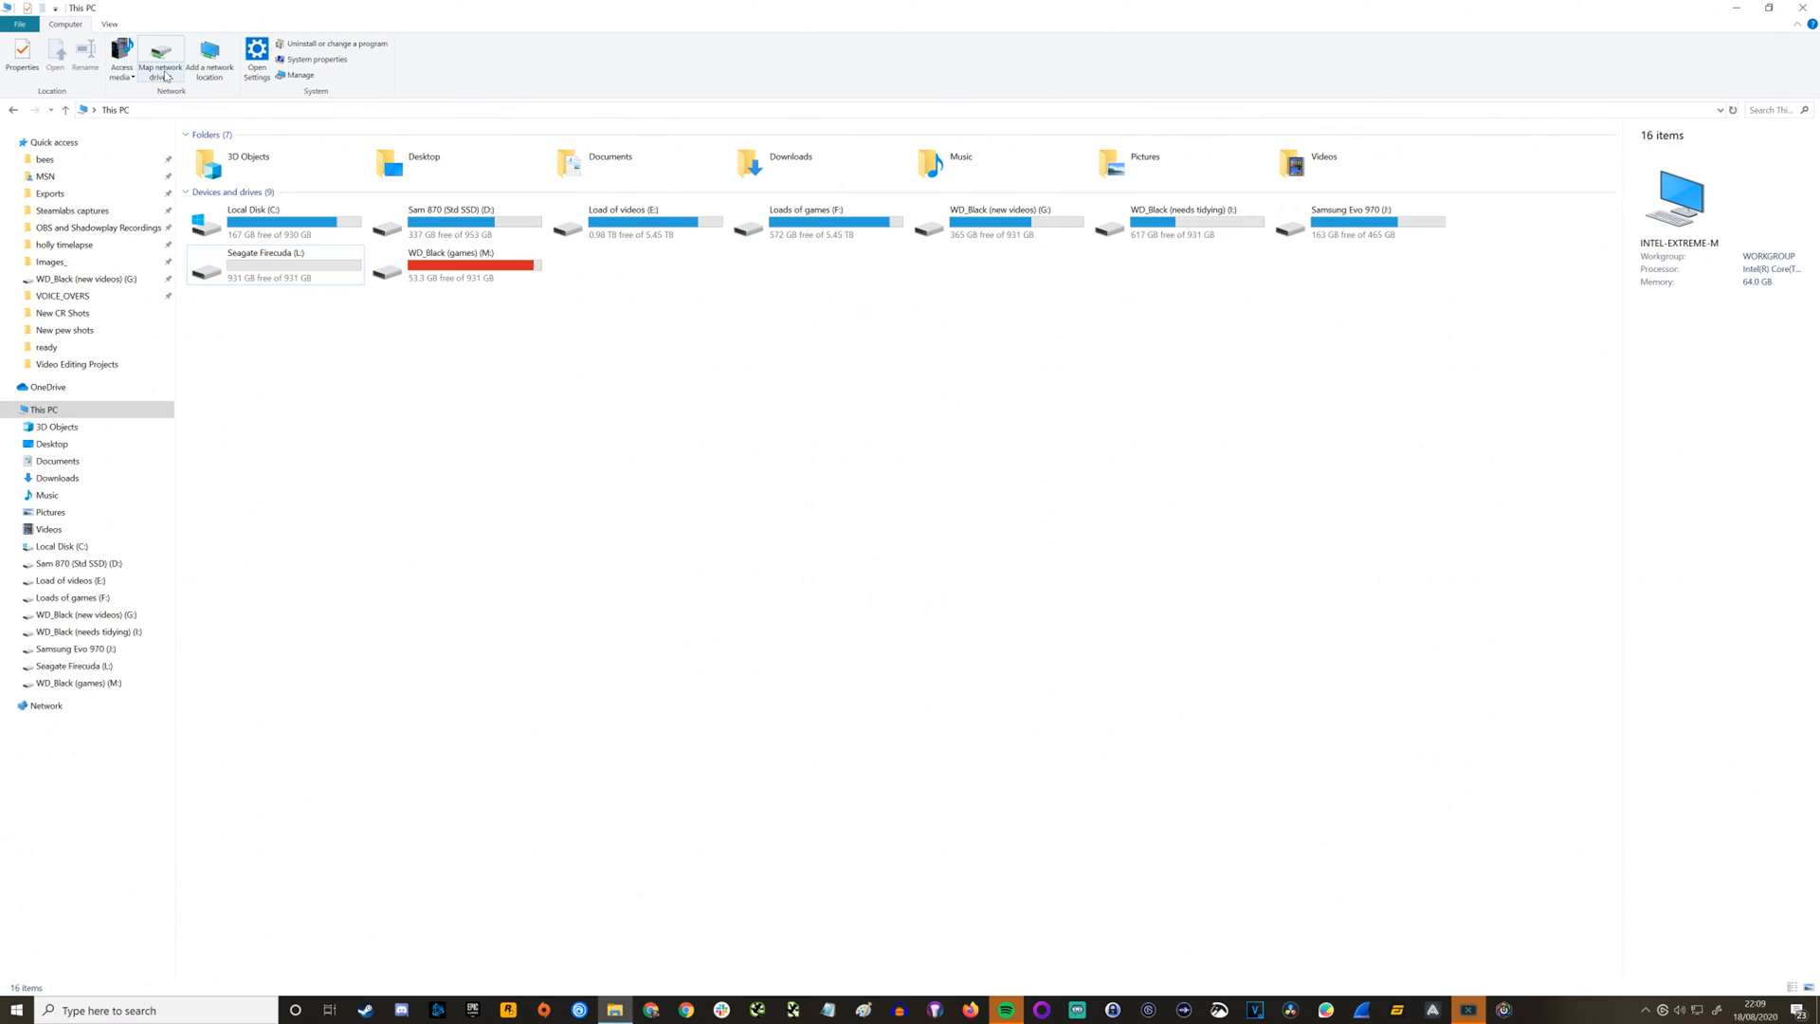
click(297, 74)
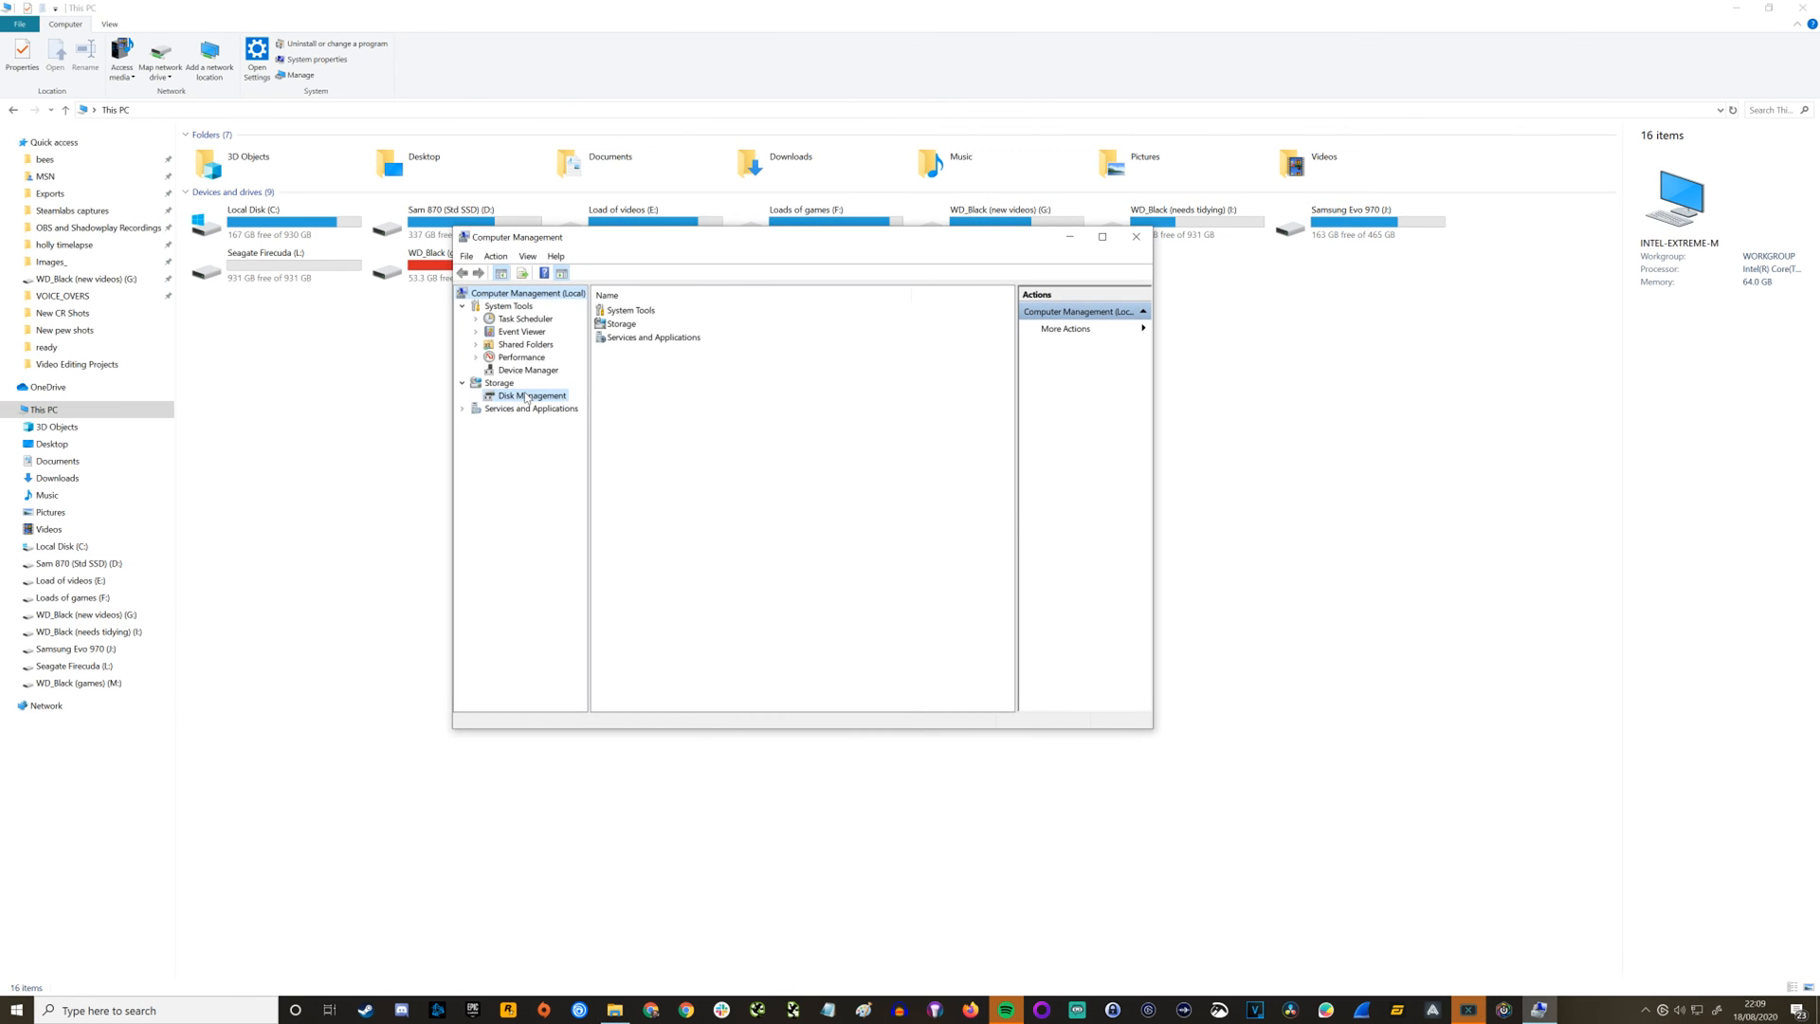
Show Disk Management maximised and bring up Disk 1's device properties.
click(533, 395)
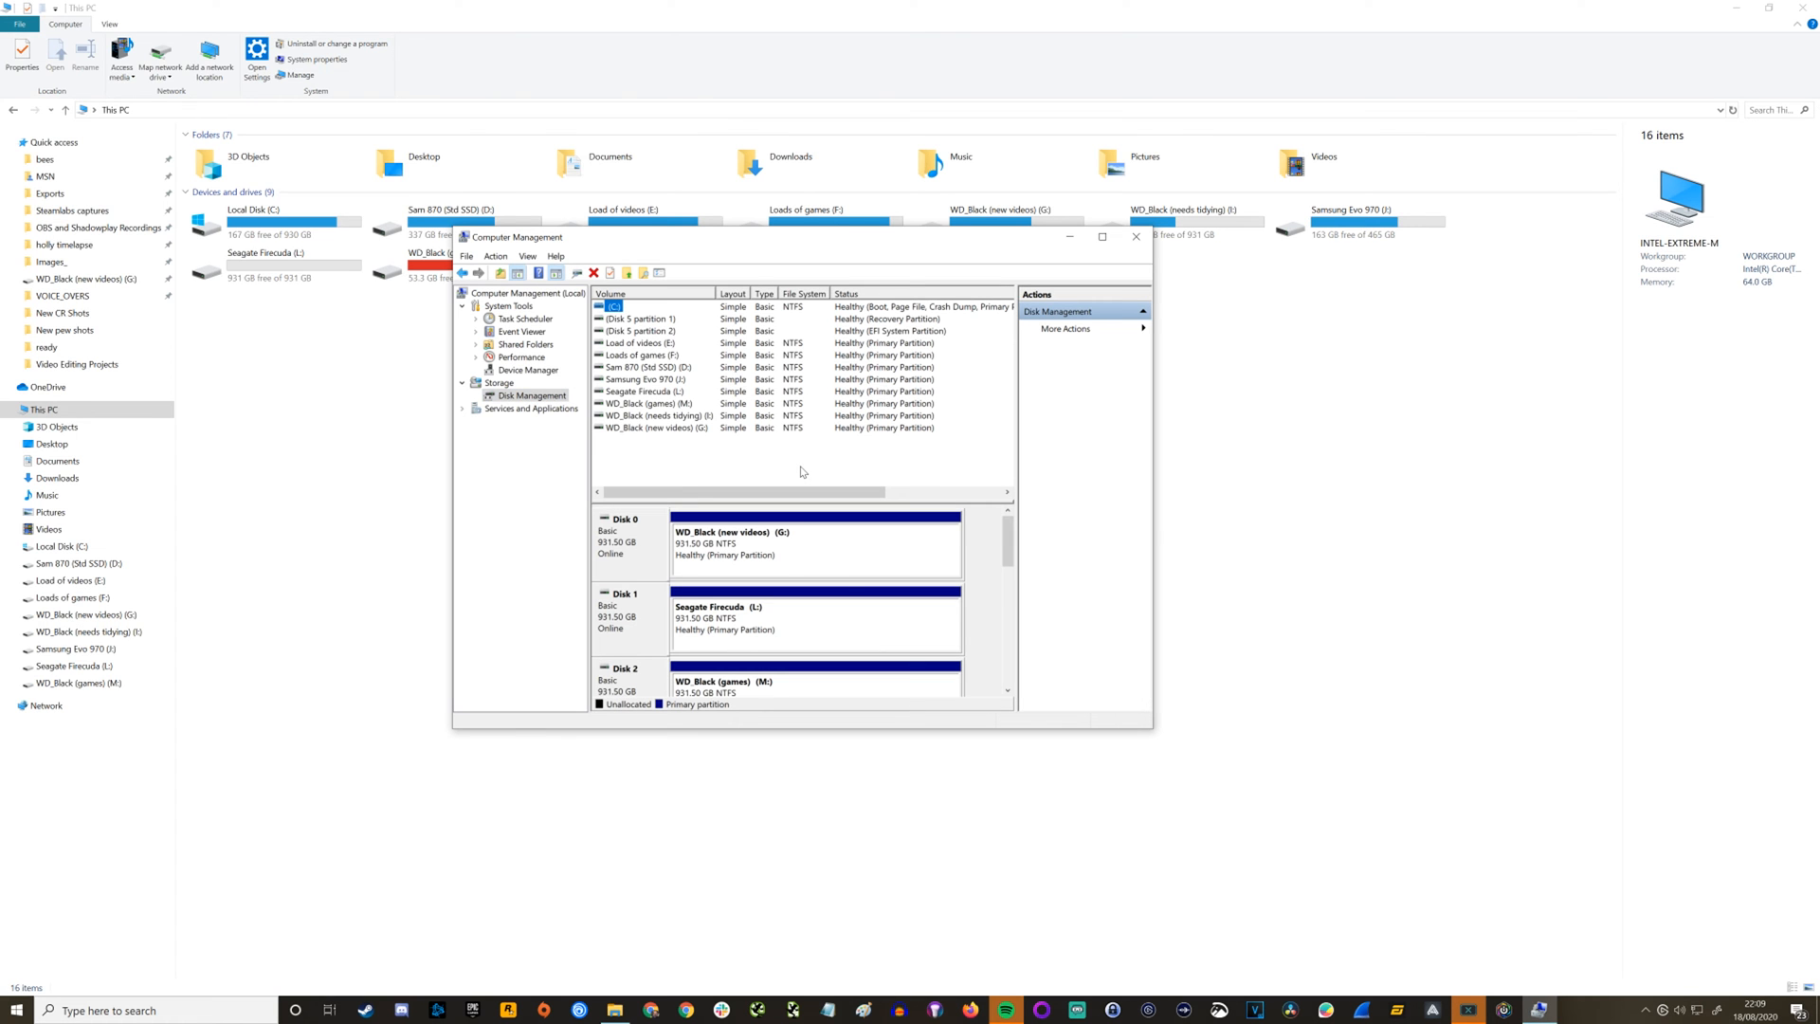
mouse_move(893, 733)
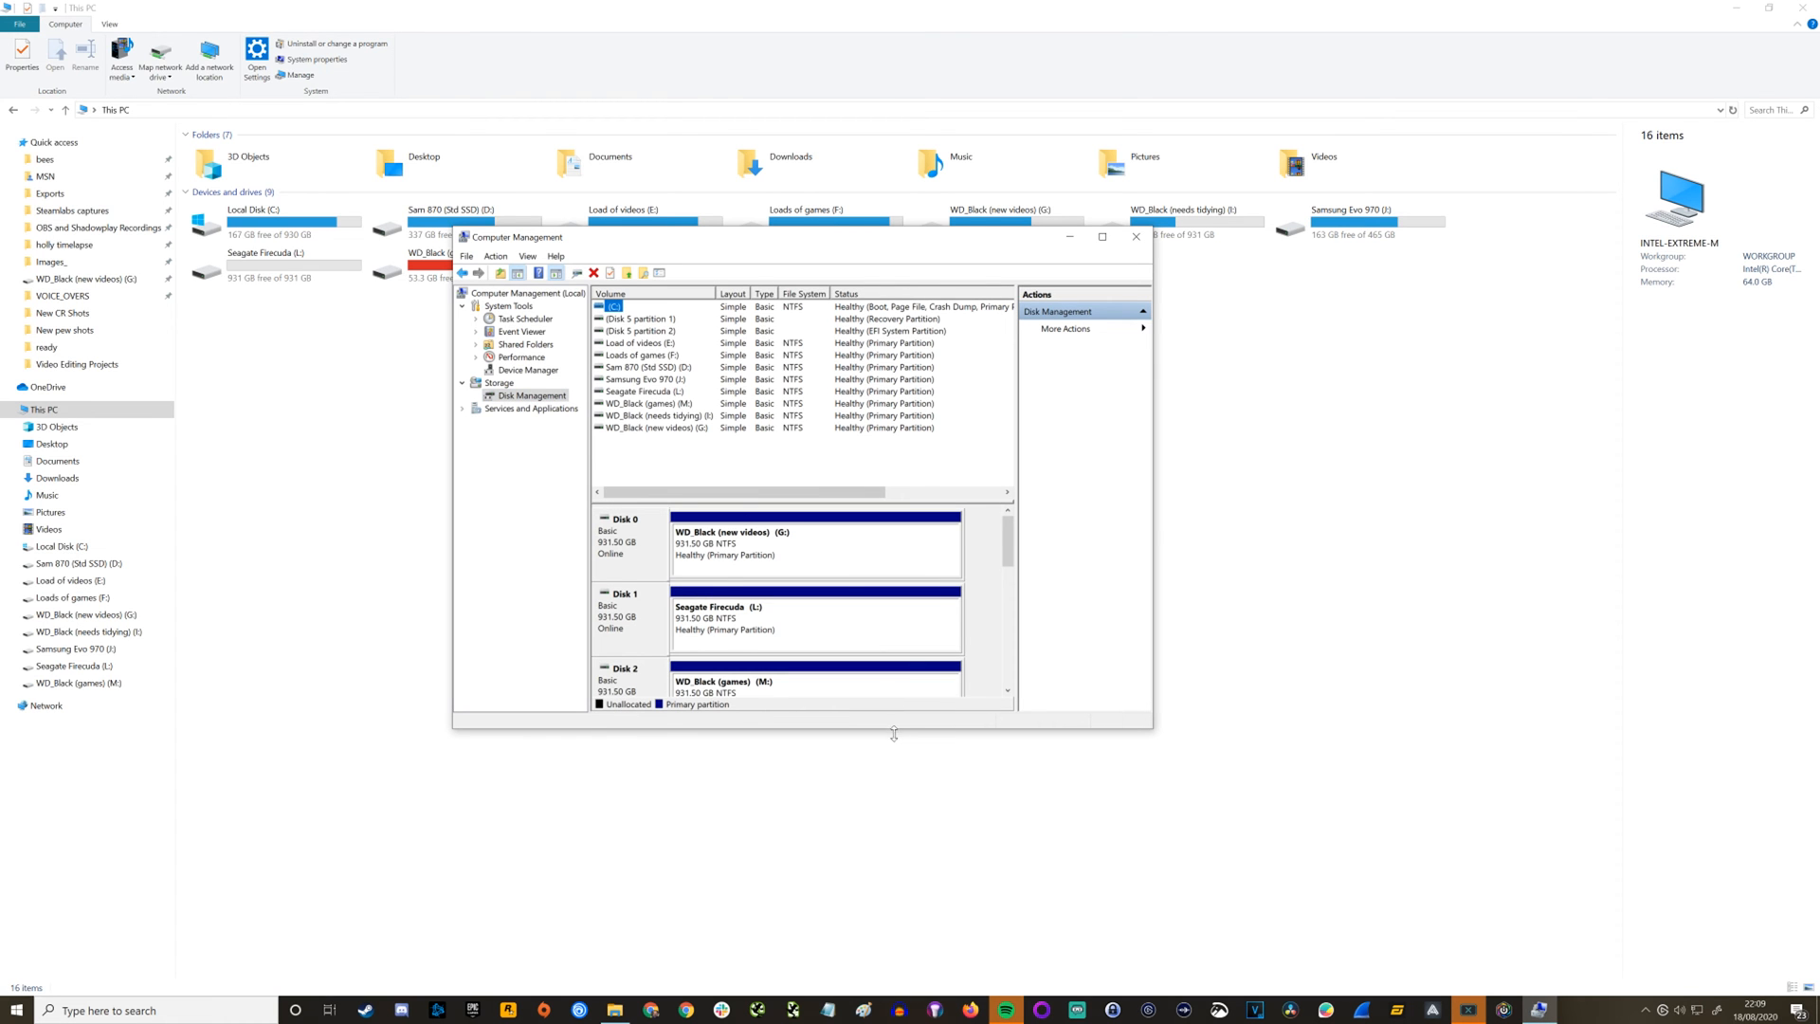
click(1100, 237)
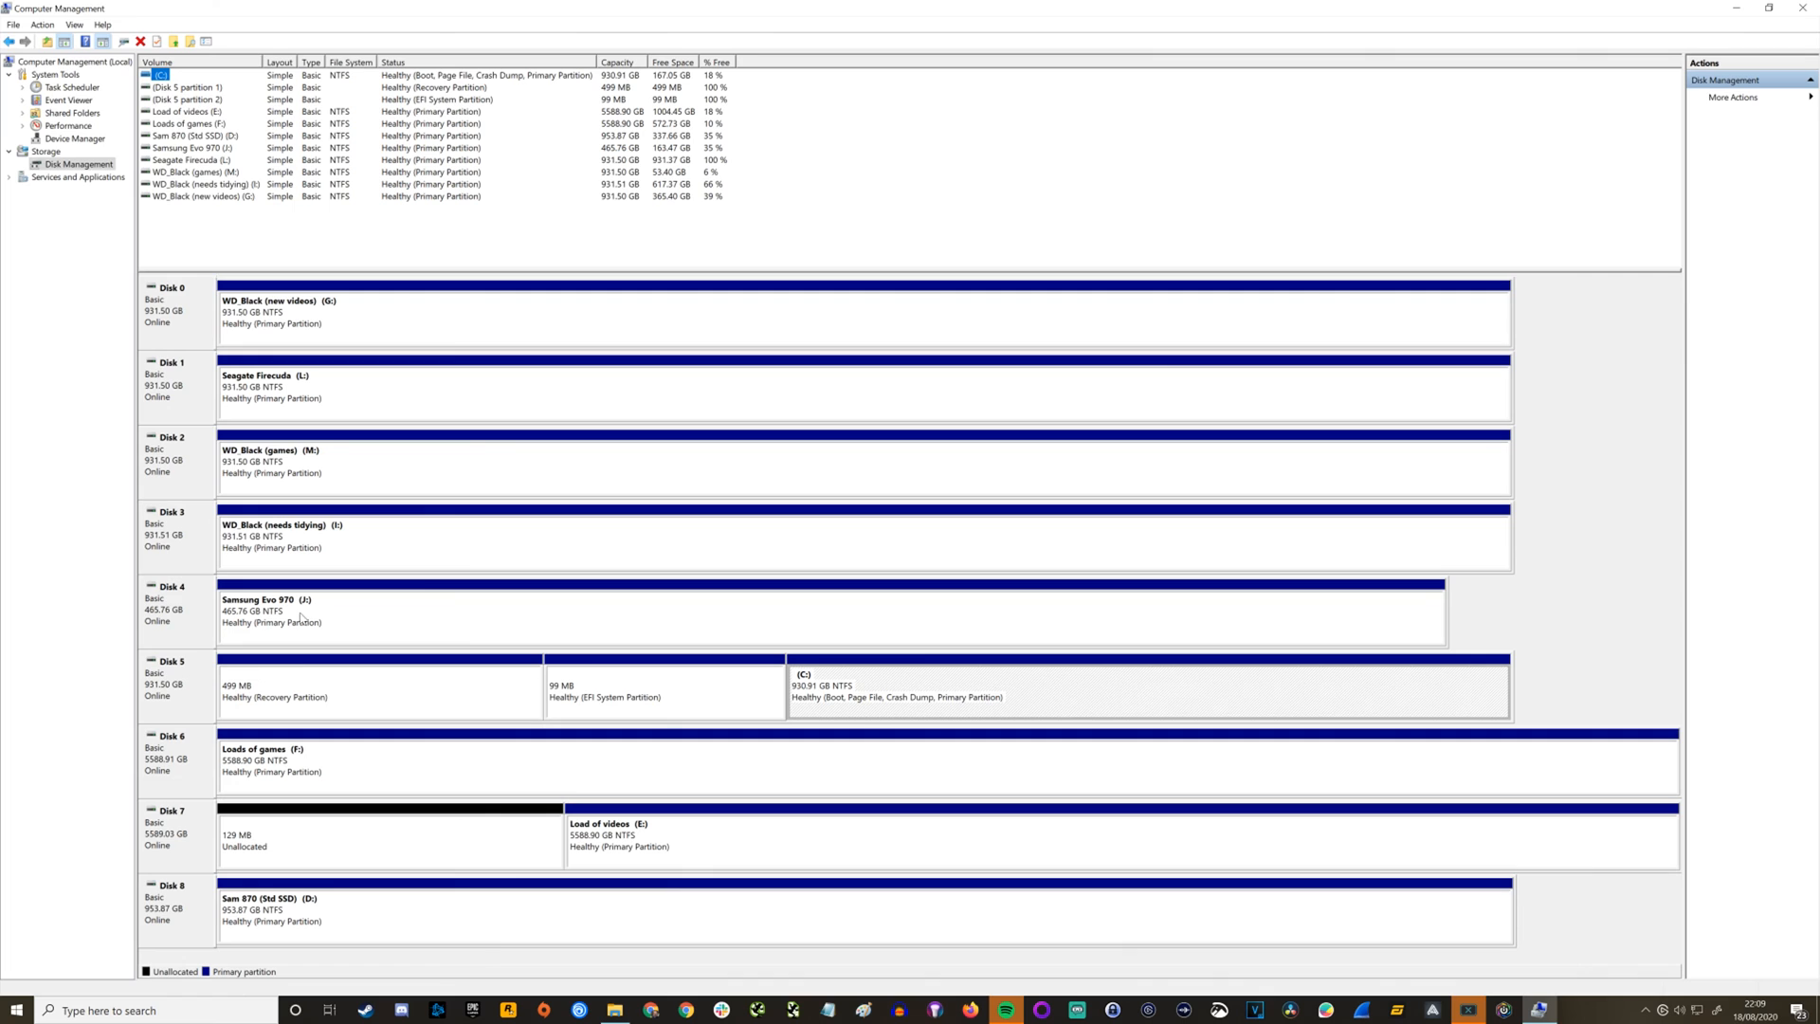
mouse_move(222, 842)
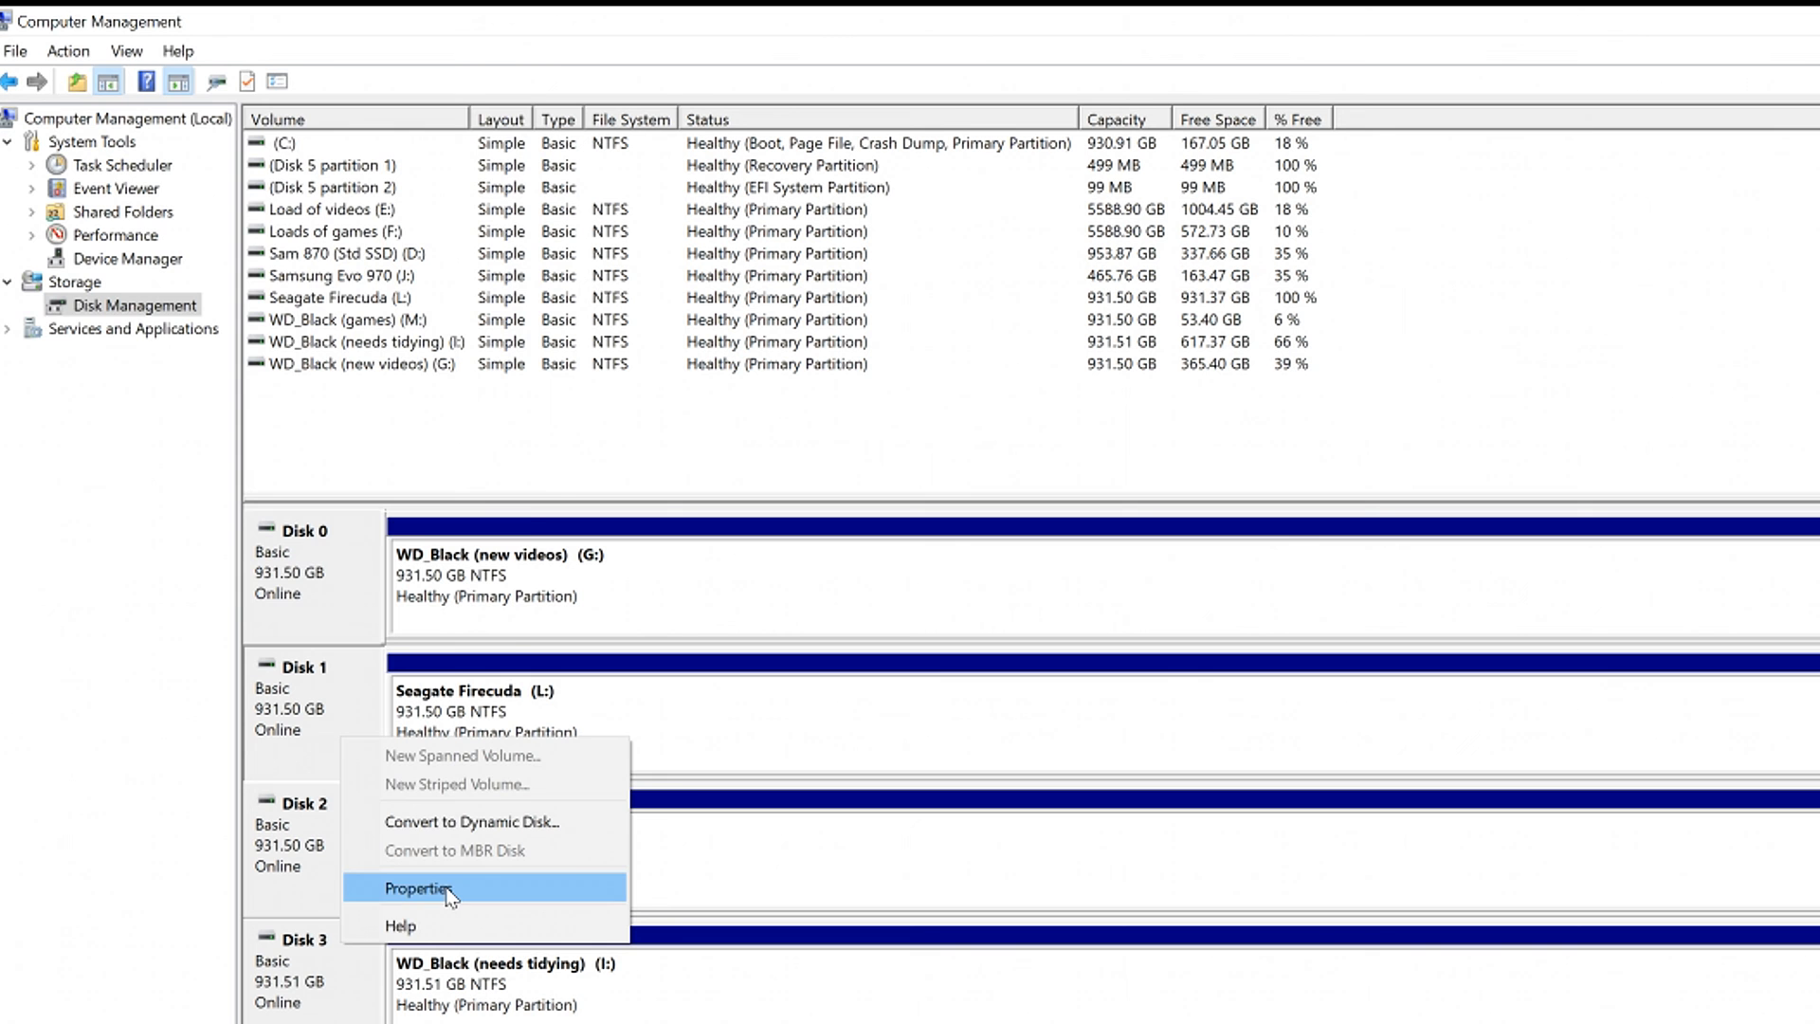
click(419, 888)
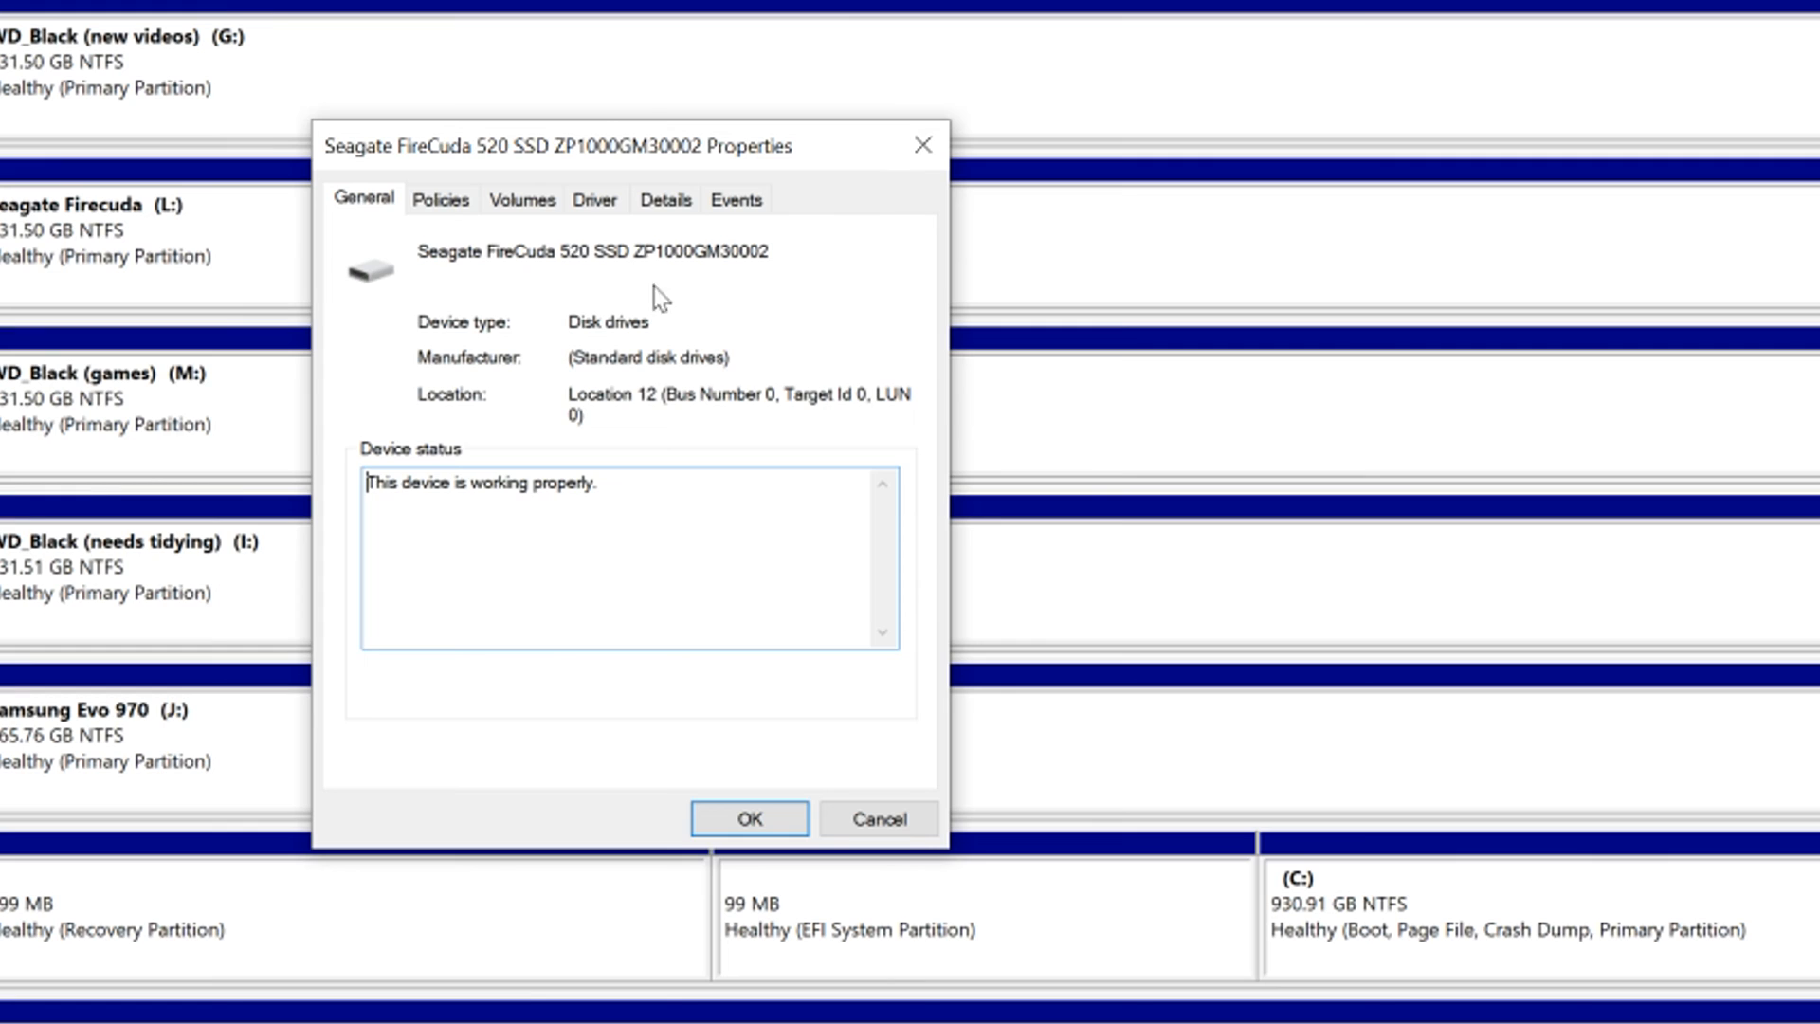
Review the FireCuda 520's Volumes and Driver details in its properties.
click(523, 199)
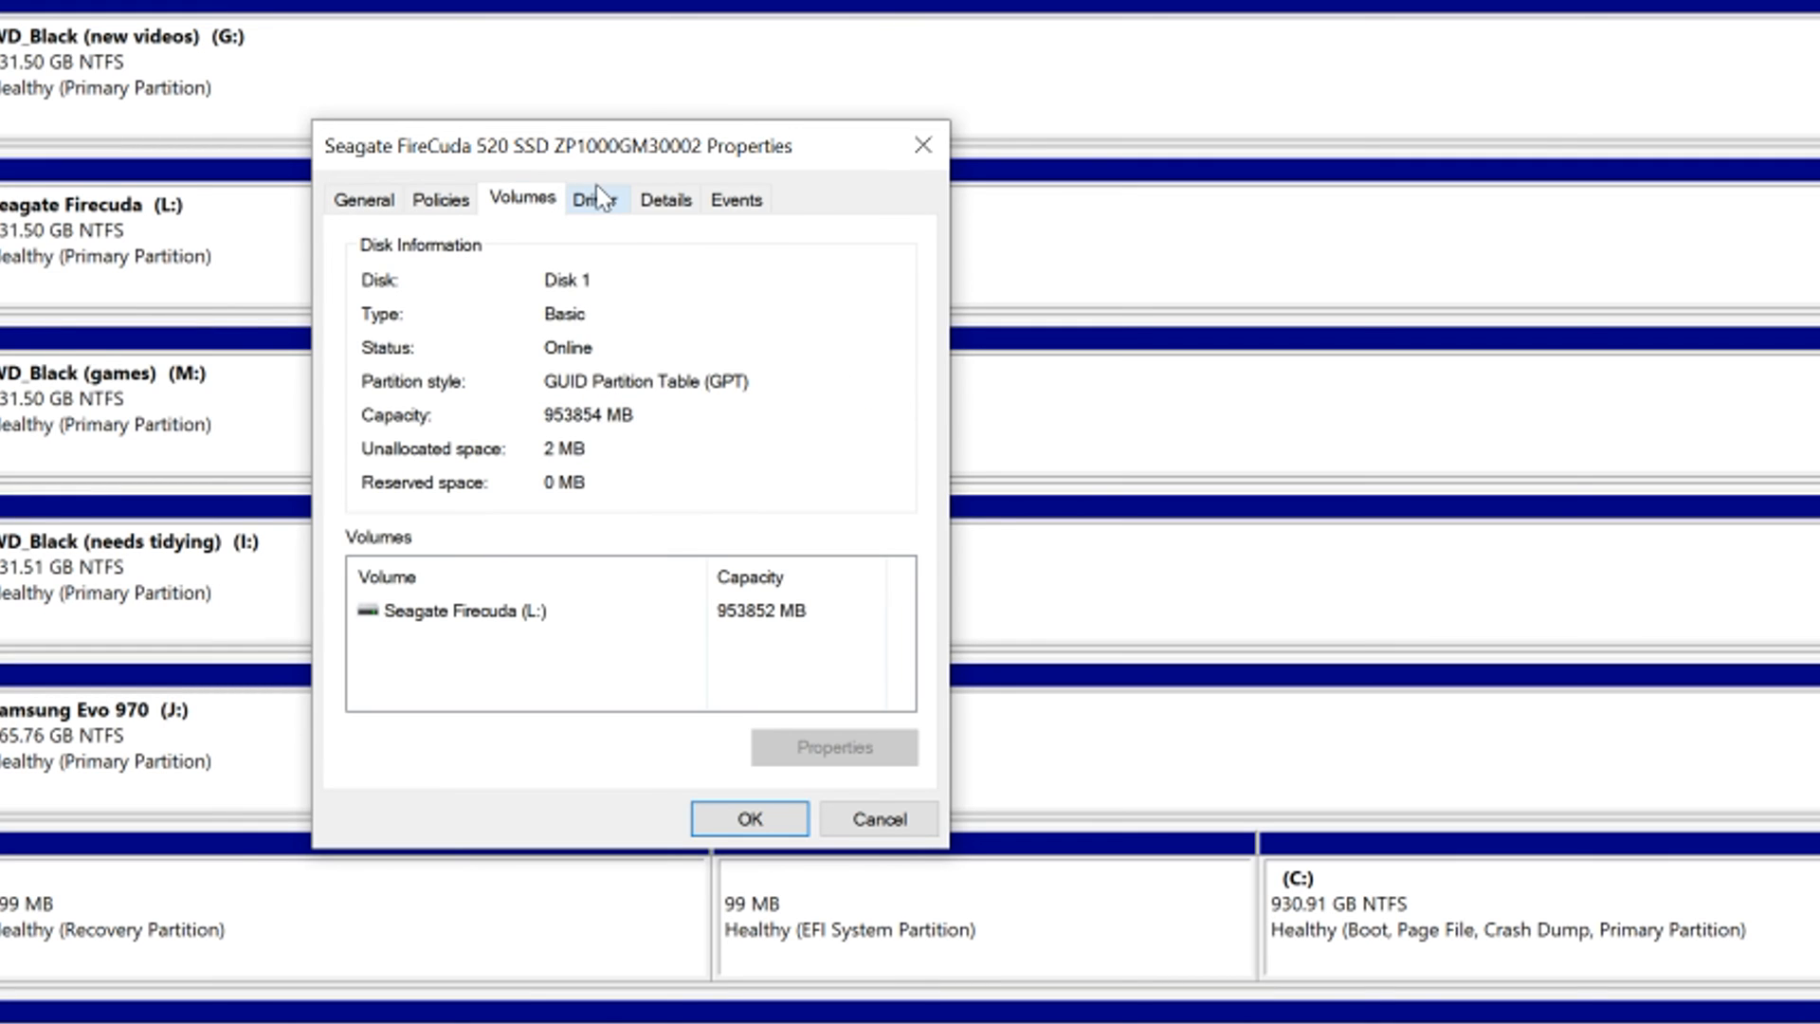
click(596, 200)
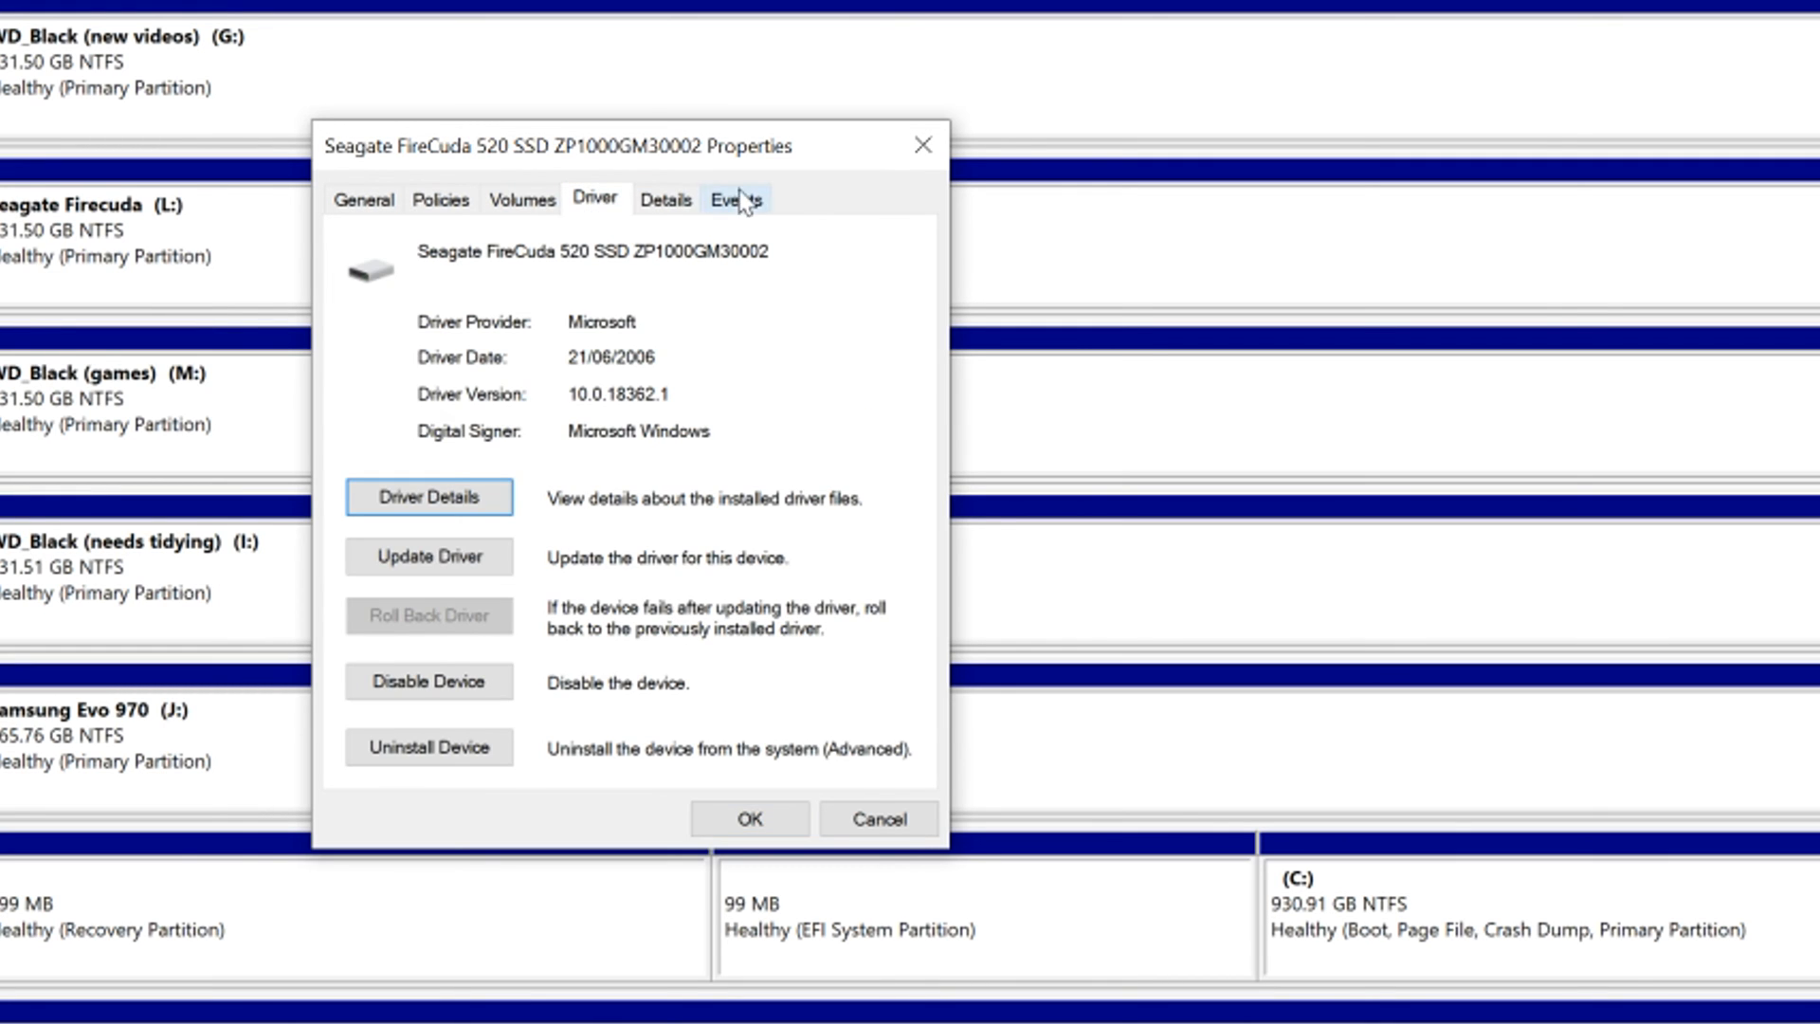